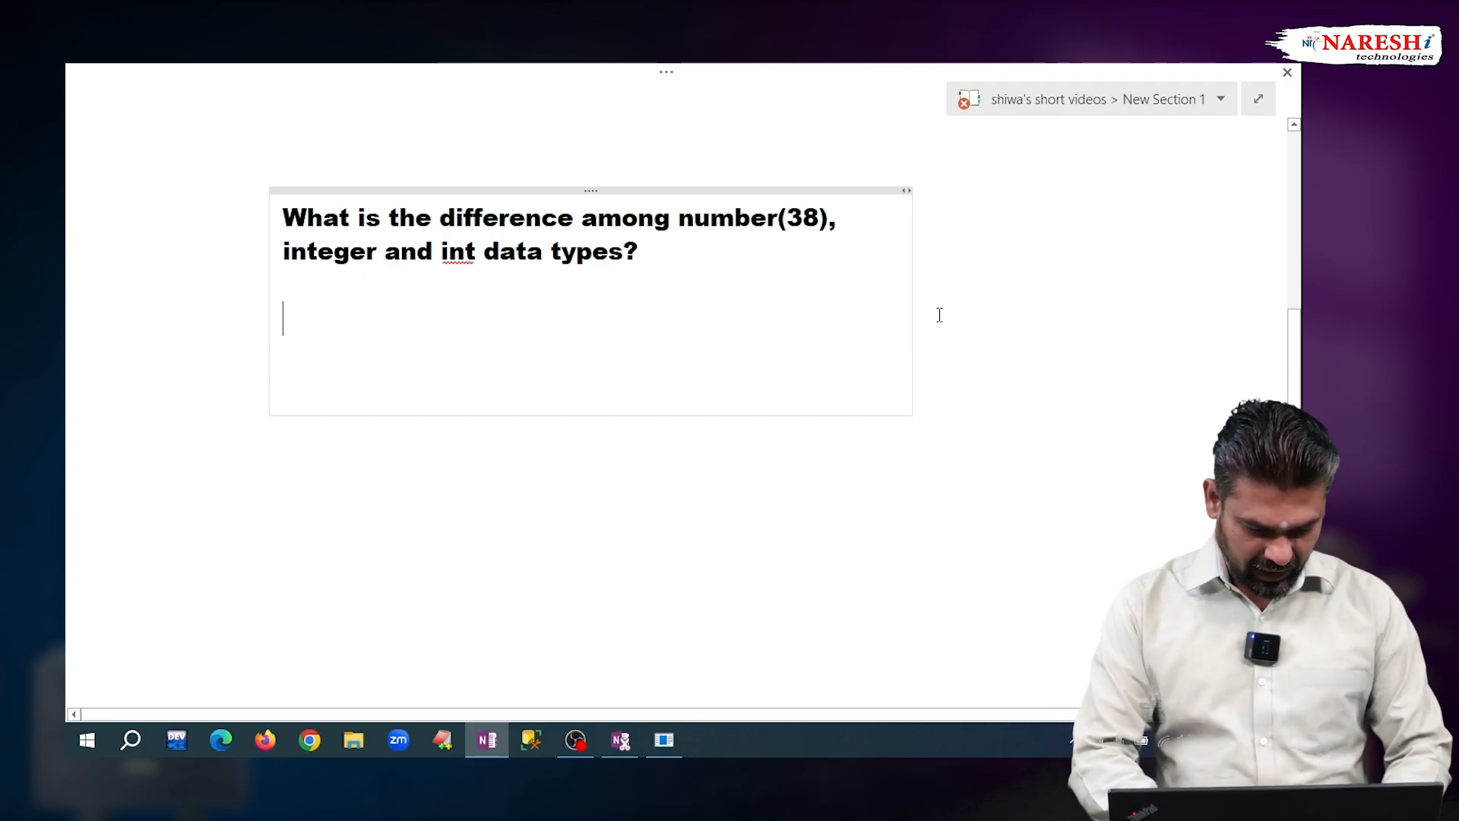
# Write '3 are same' under the data-type question and mark the word 'integer'.
pyautogui.write('3 are')
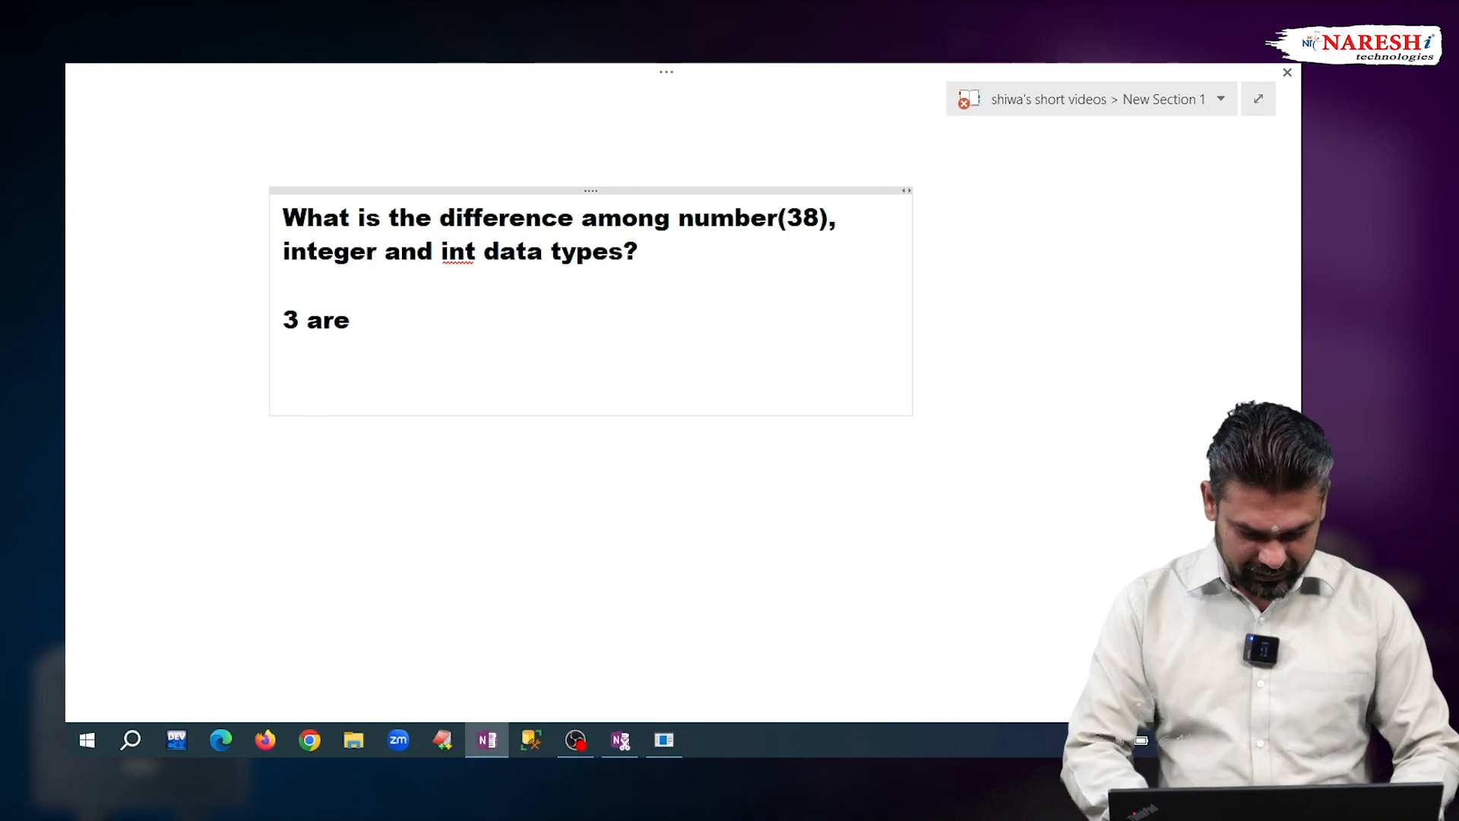
pyautogui.write('same')
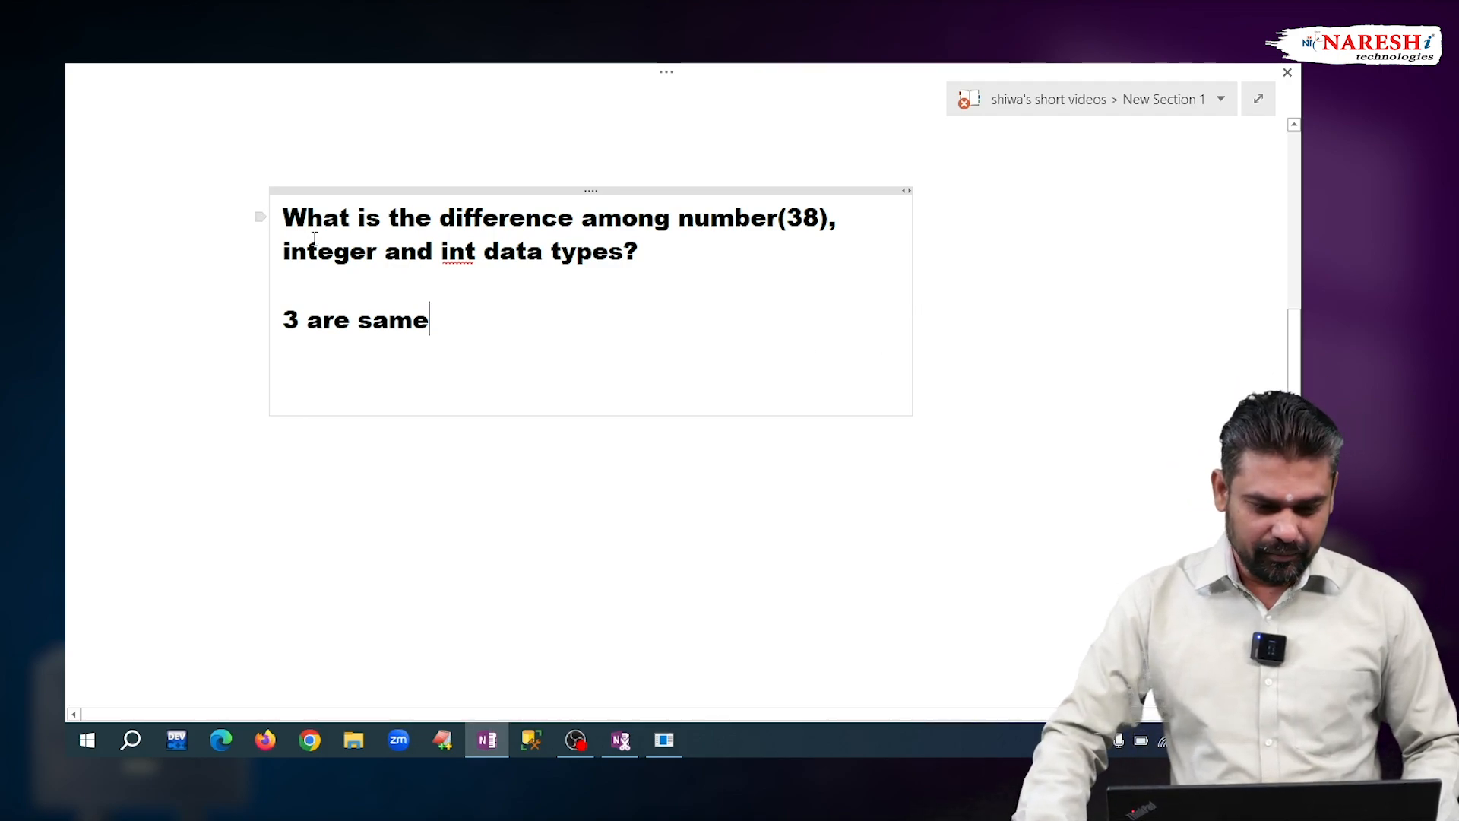
pyautogui.doubleClick(329, 251)
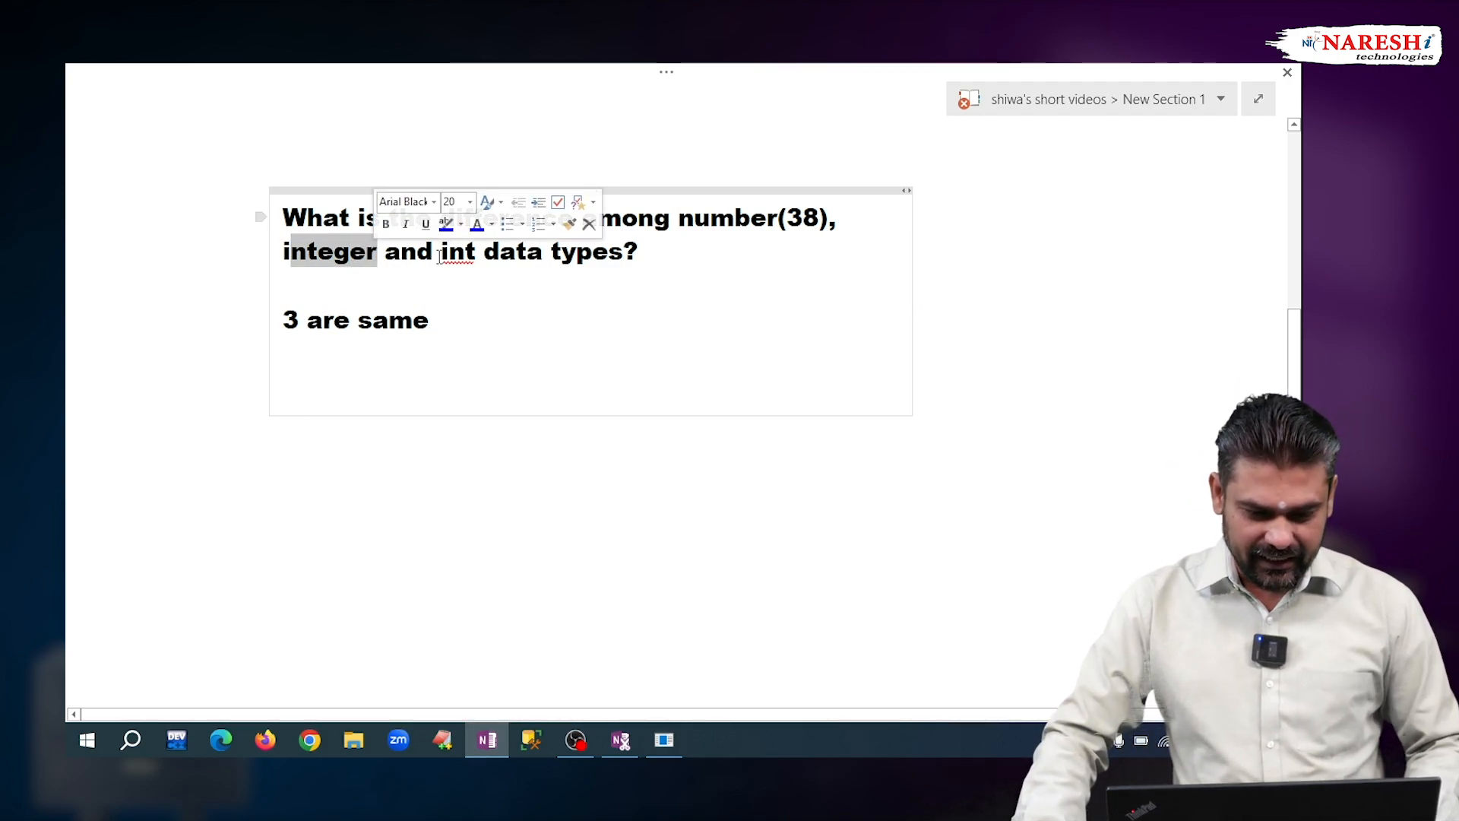
pyautogui.click(431, 319)
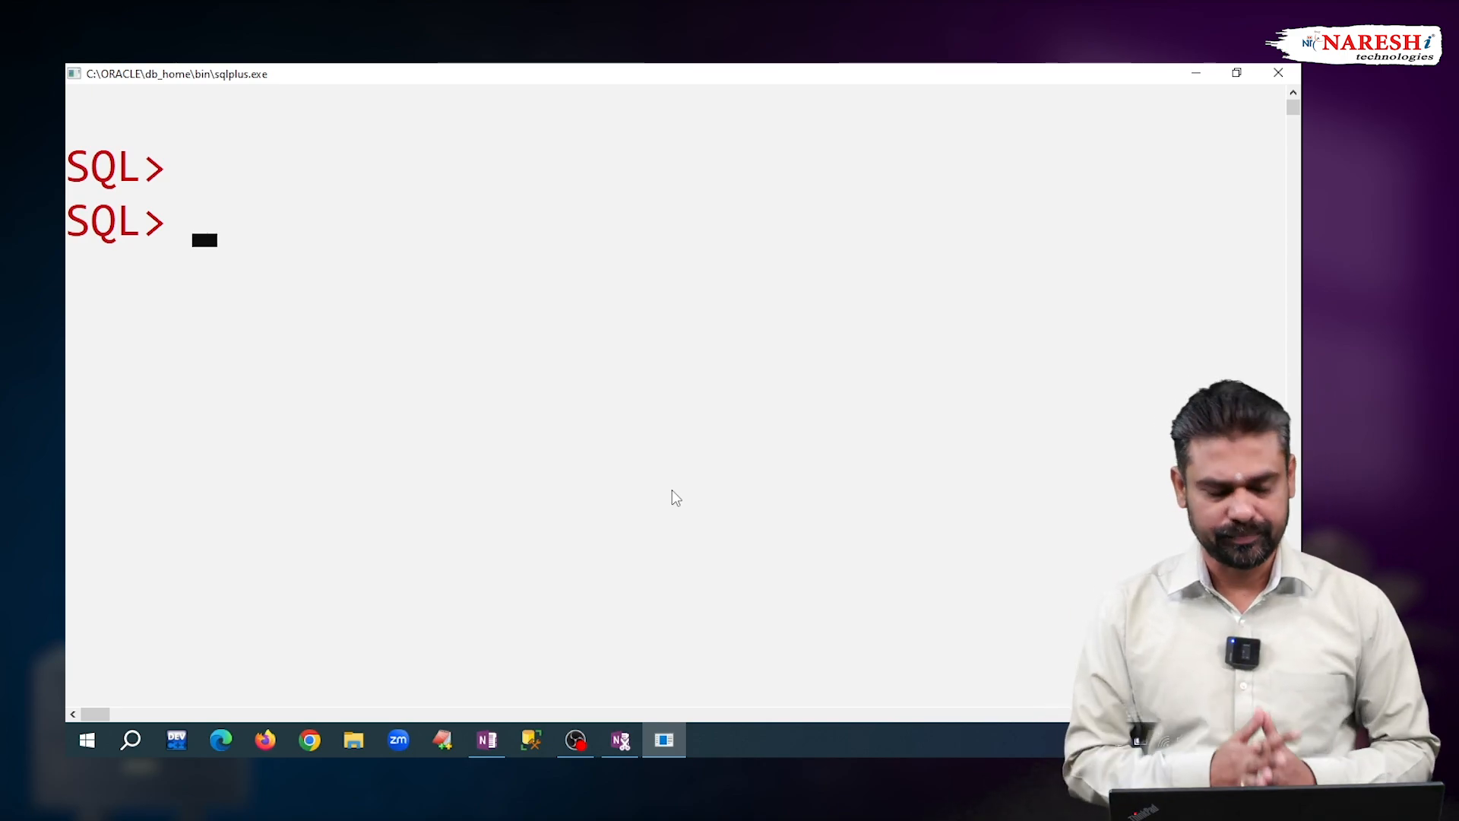
# Enter CREATE TABLE t1 (f1 NUMBER(38), f2 INTEGER, f3 INT);.
pyautogui.write('CE')
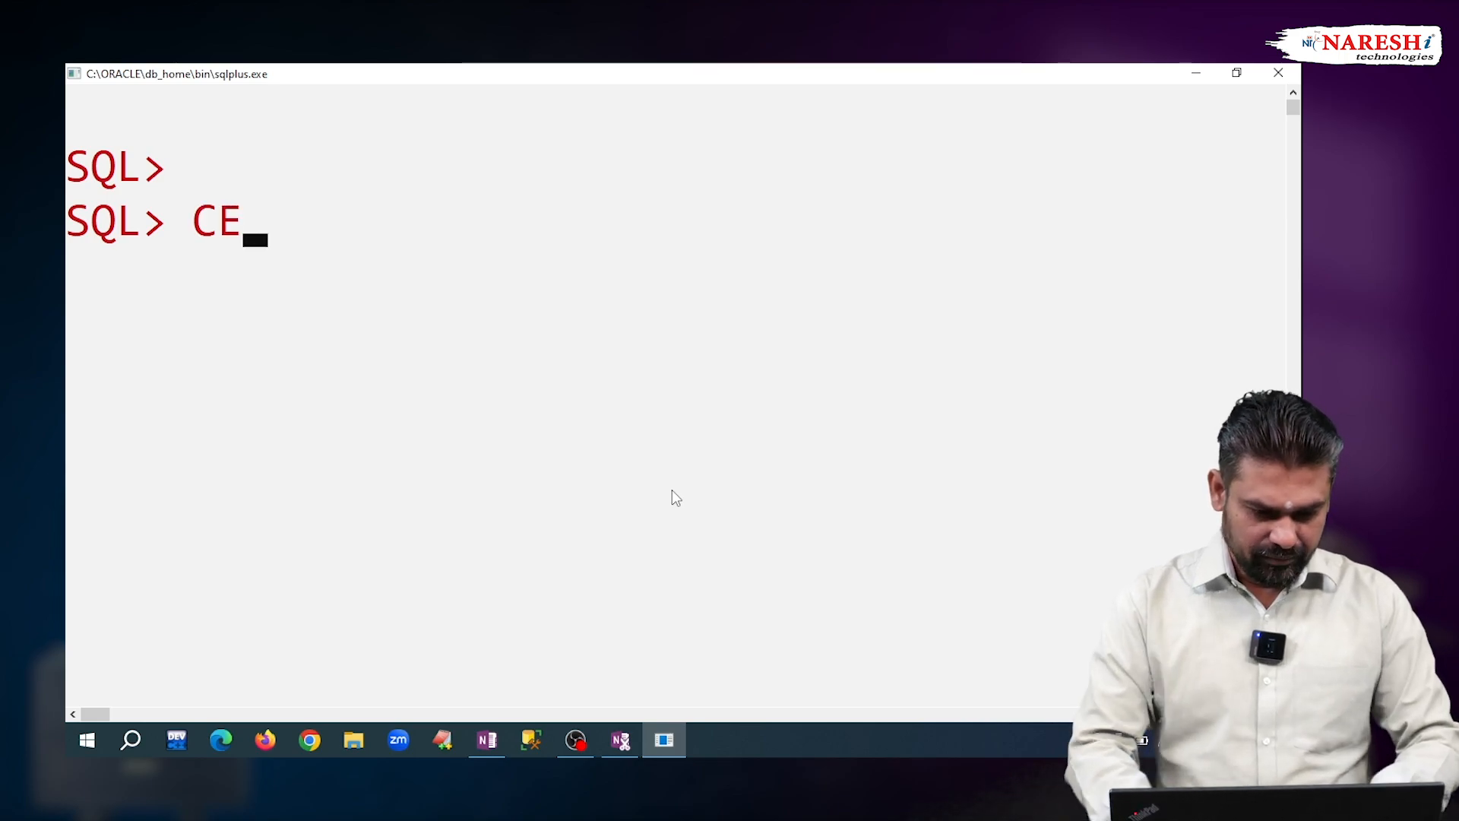
pyautogui.write('ATE')
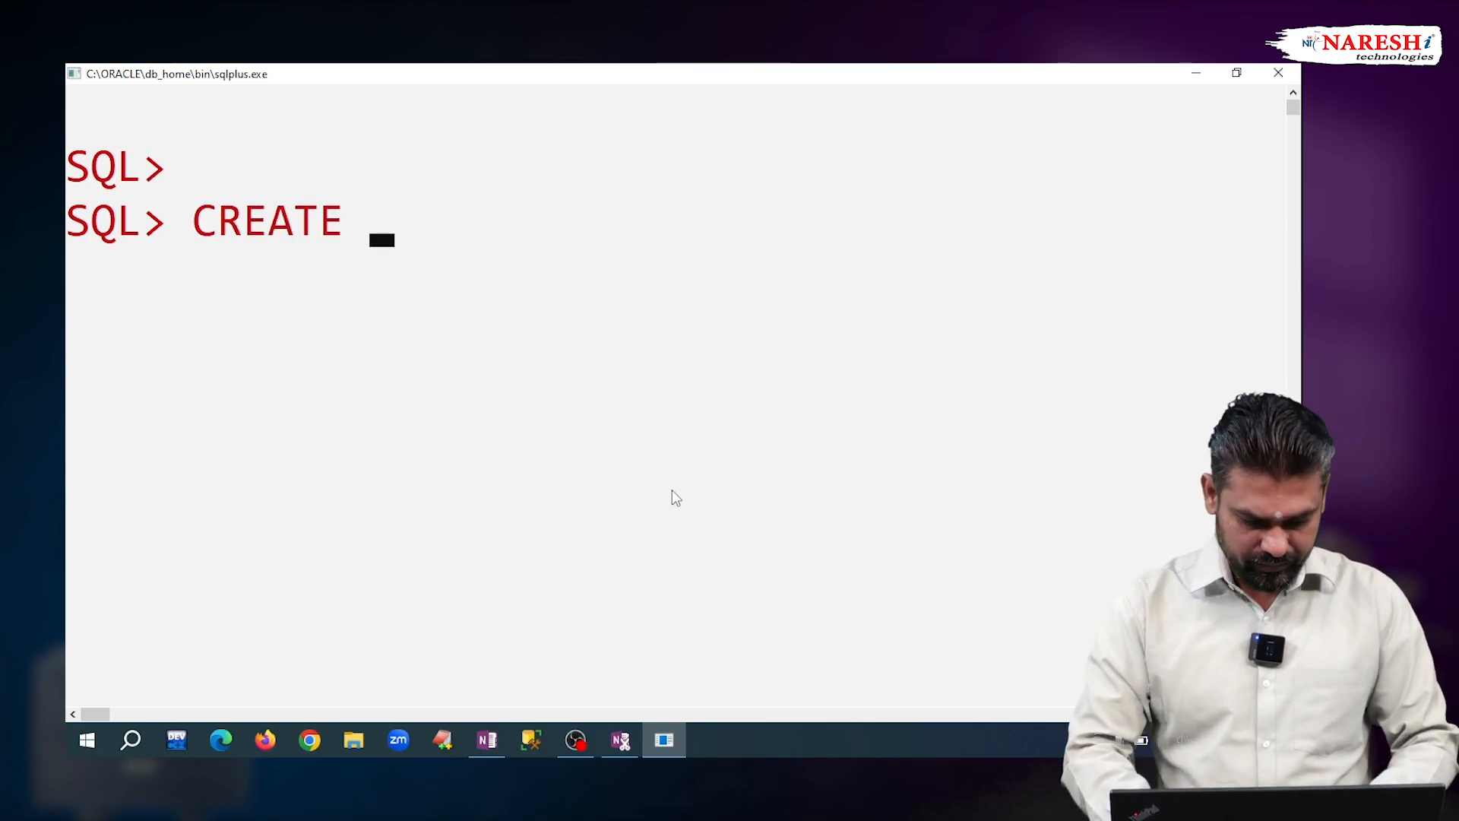
pyautogui.write('TABLE t1')
pyautogui.write('(')
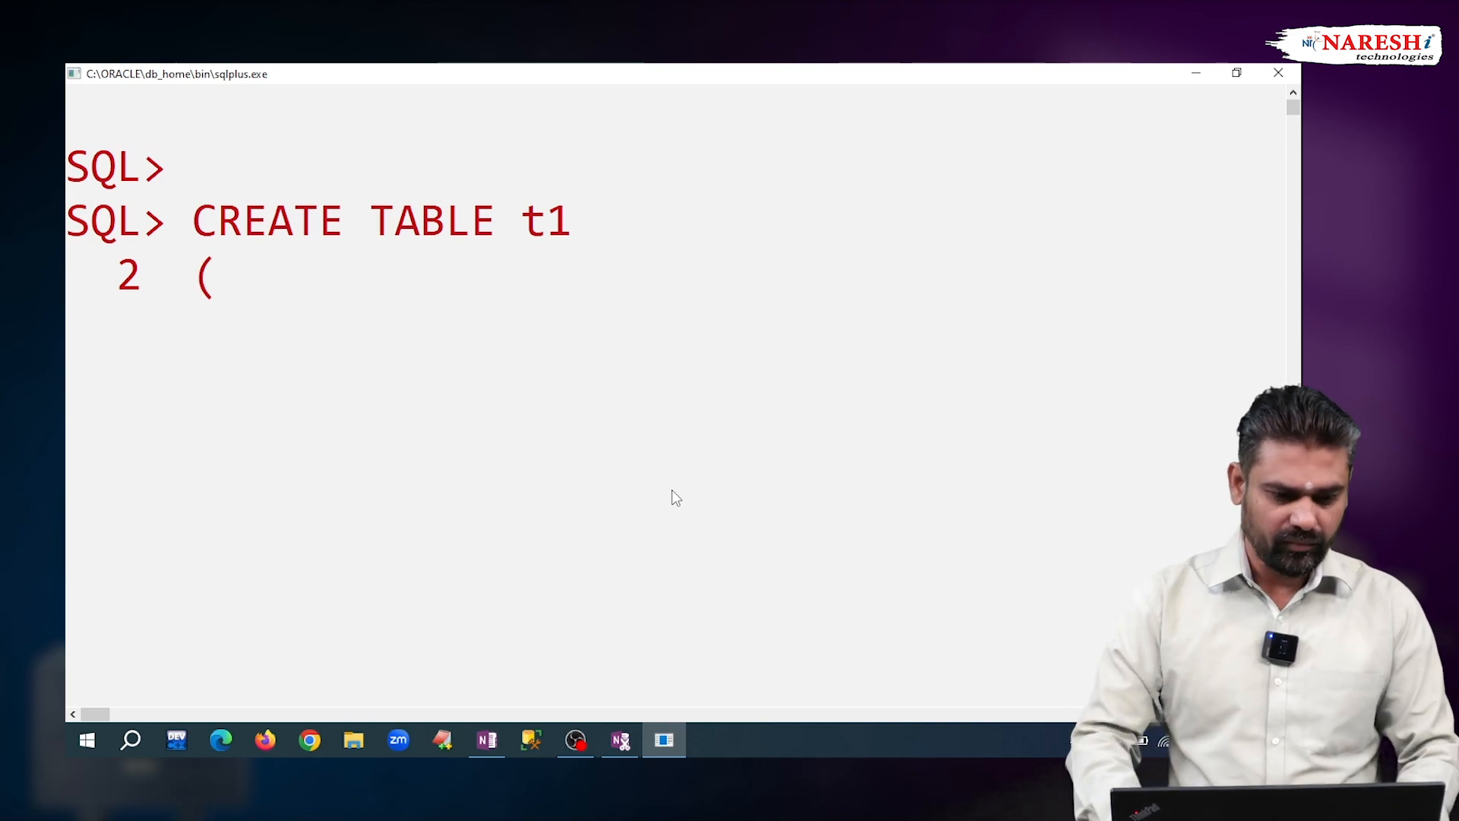
pyautogui.write('f')
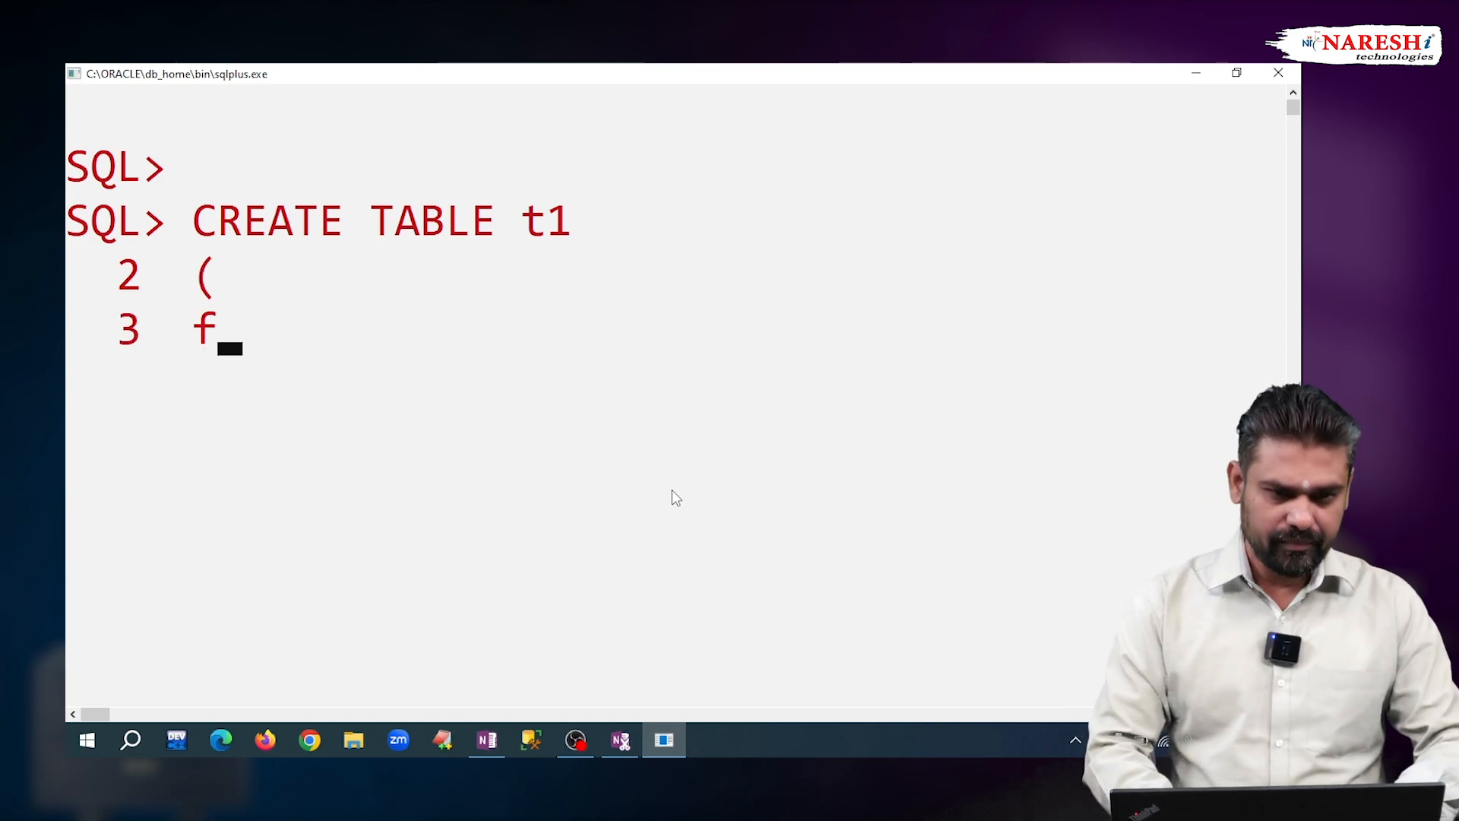
pyautogui.write('1 NU')
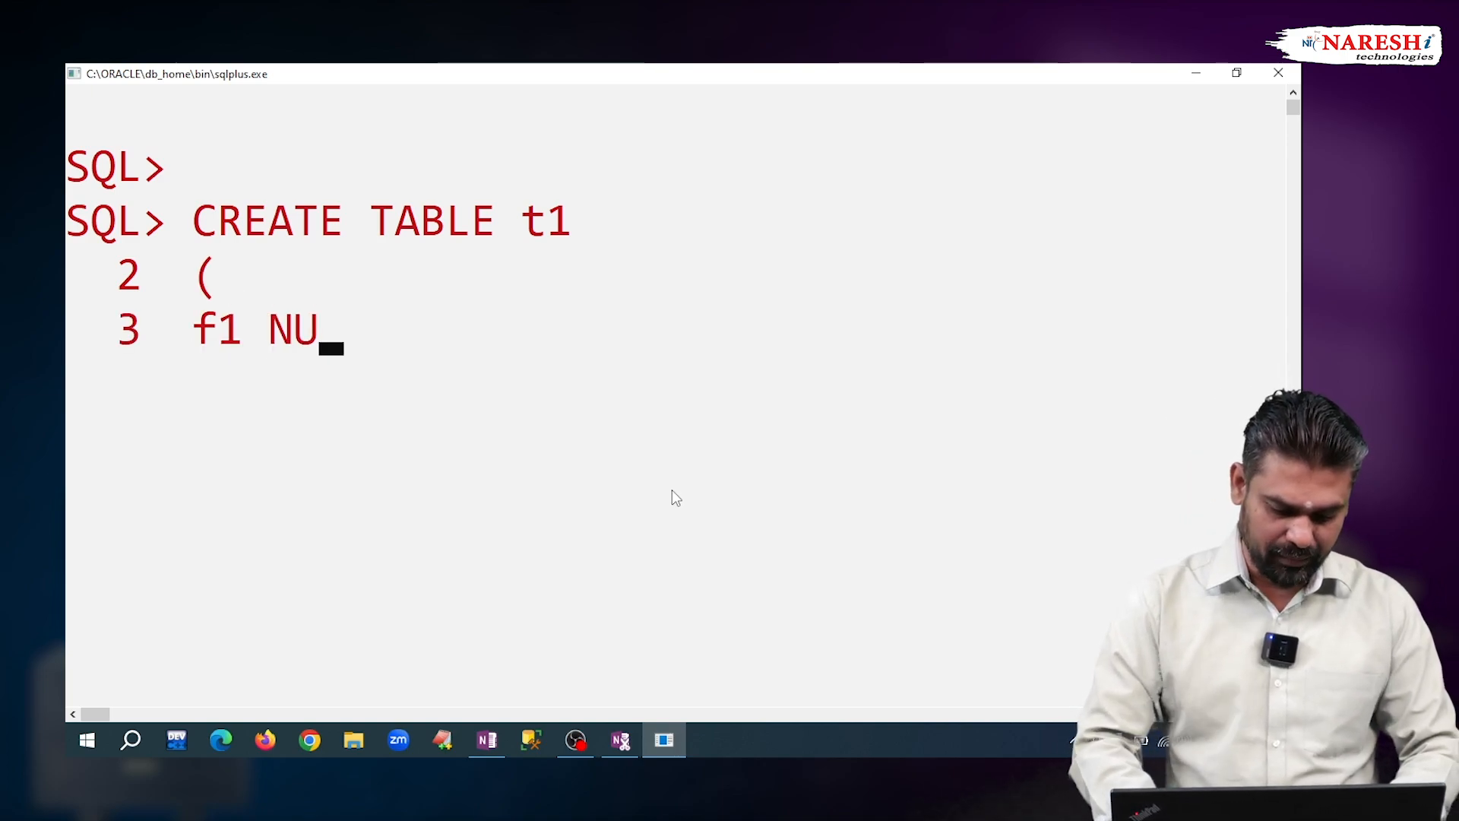
pyautogui.write('MBER(38')
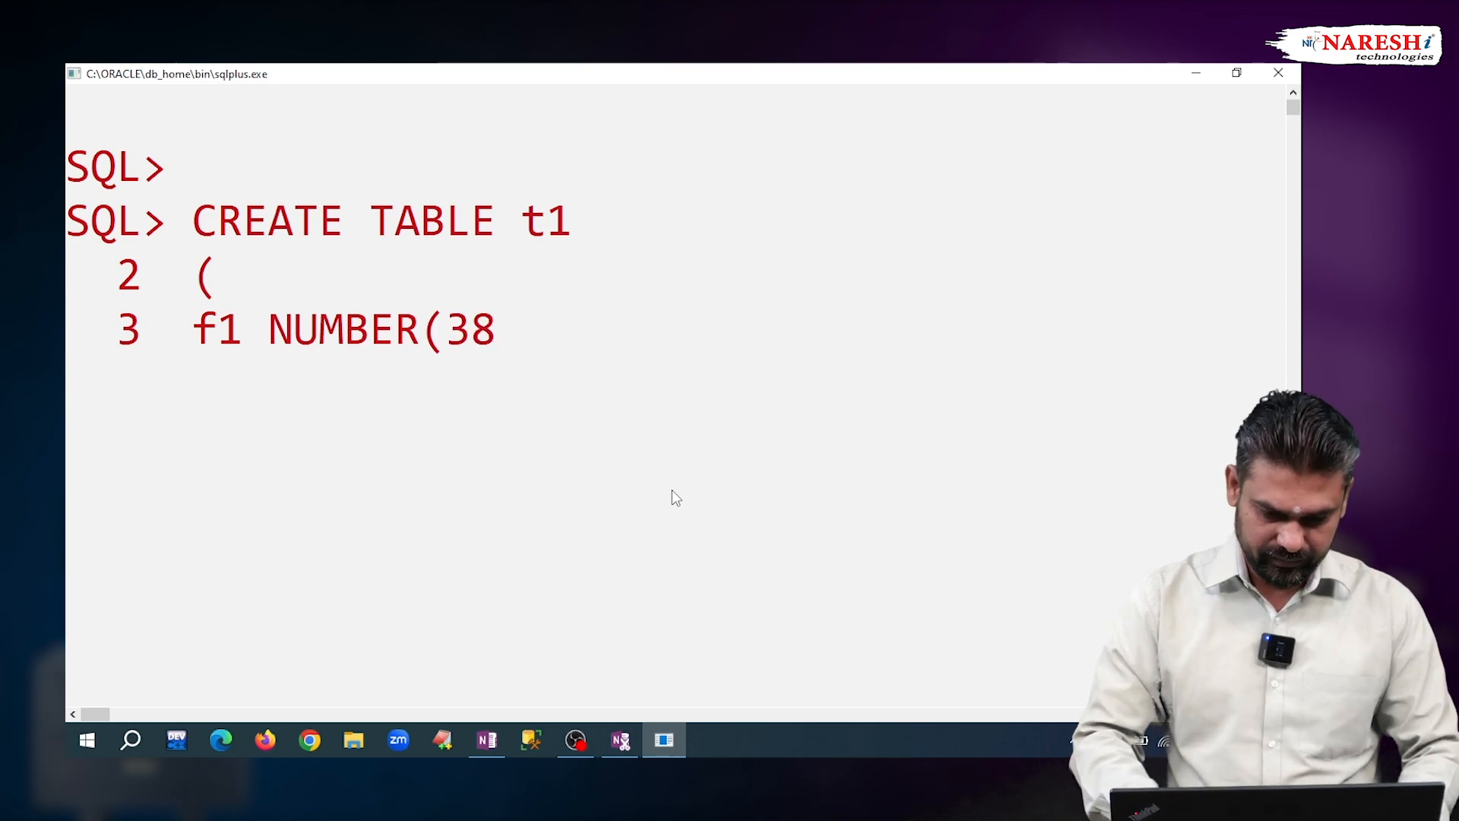
pyautogui.write('),')
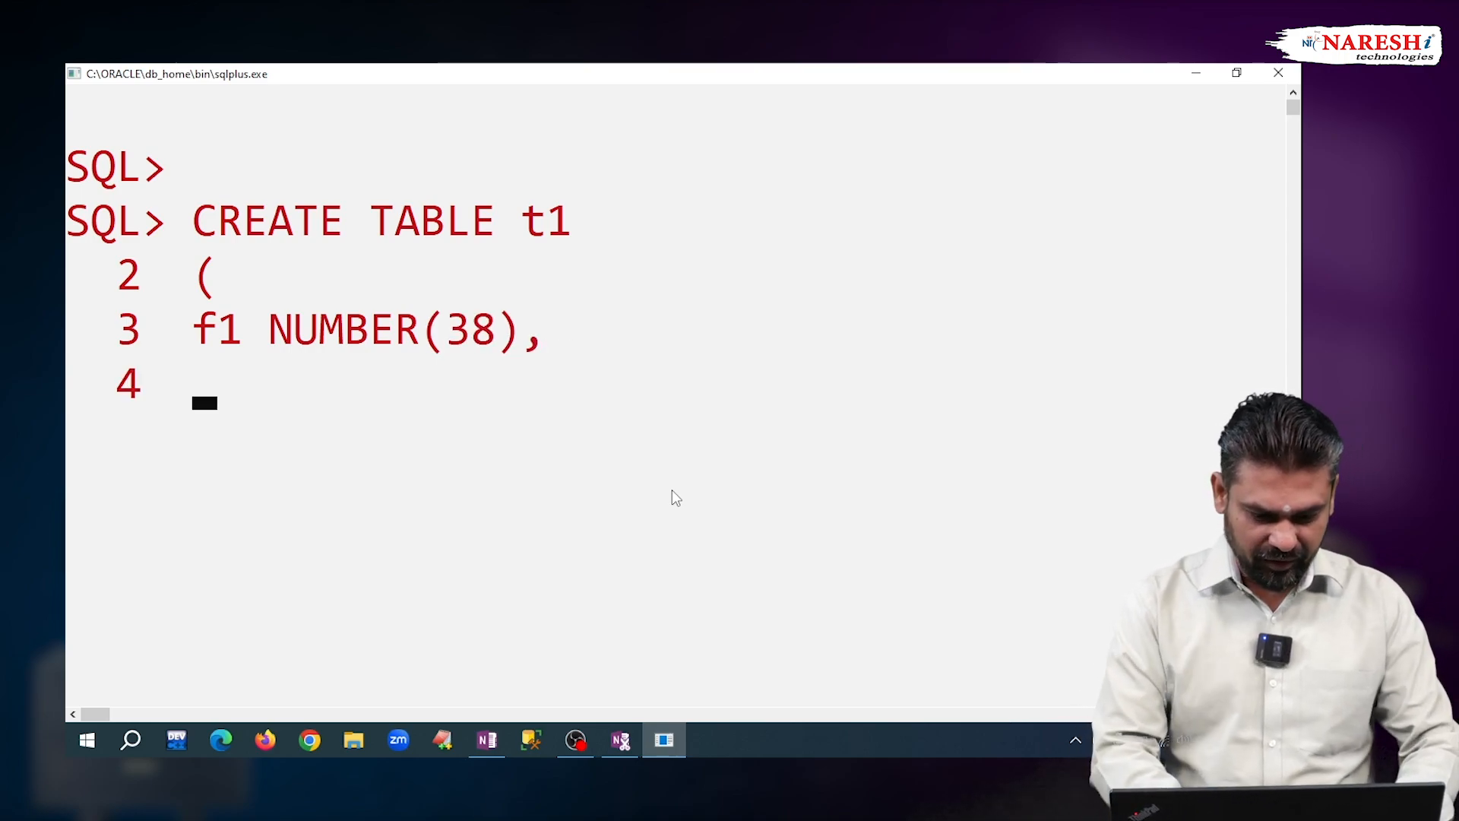
pyautogui.write('f2 IN')
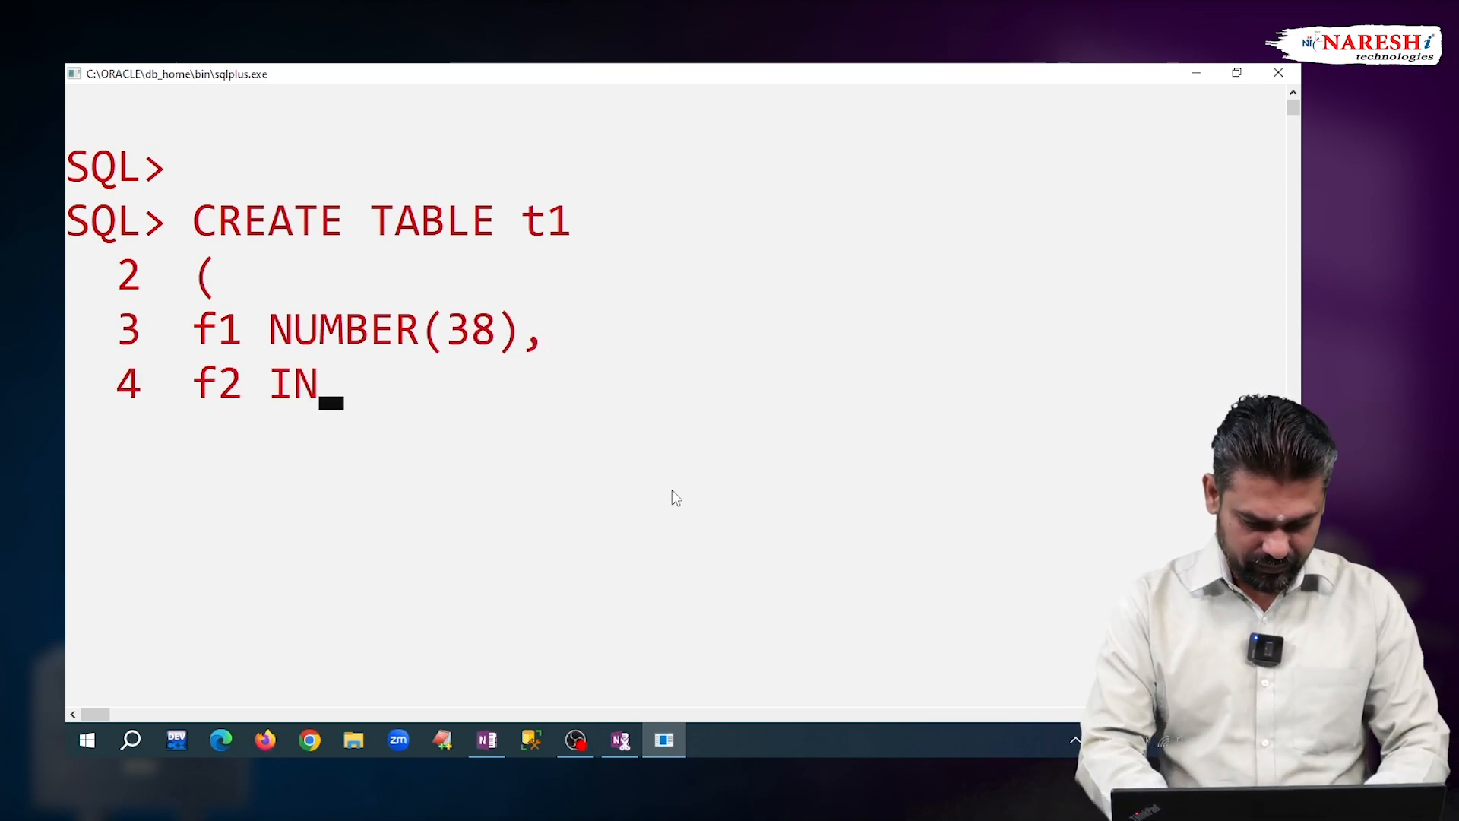
pyautogui.write('TEGER')
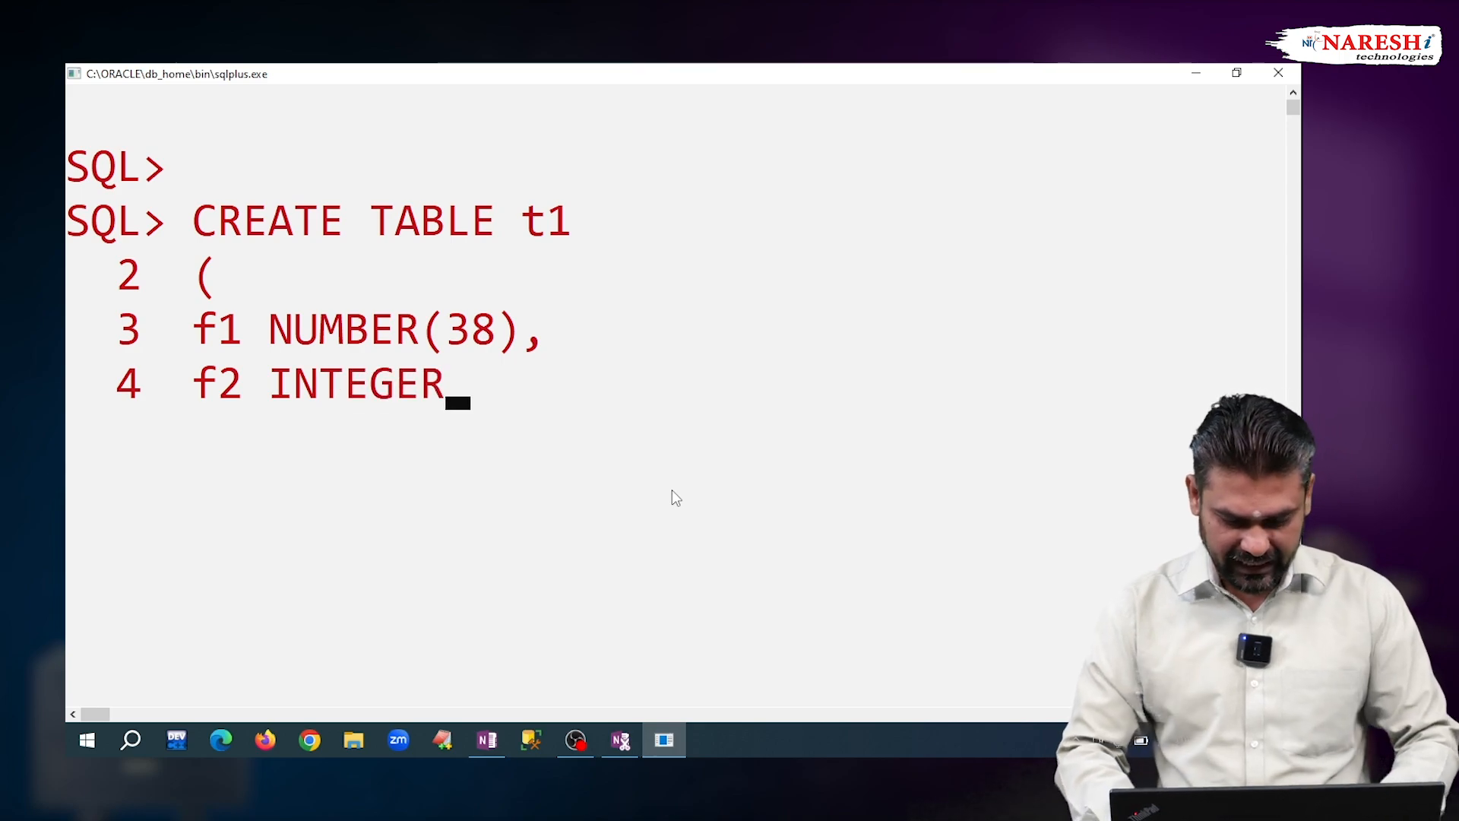
pyautogui.write(',')
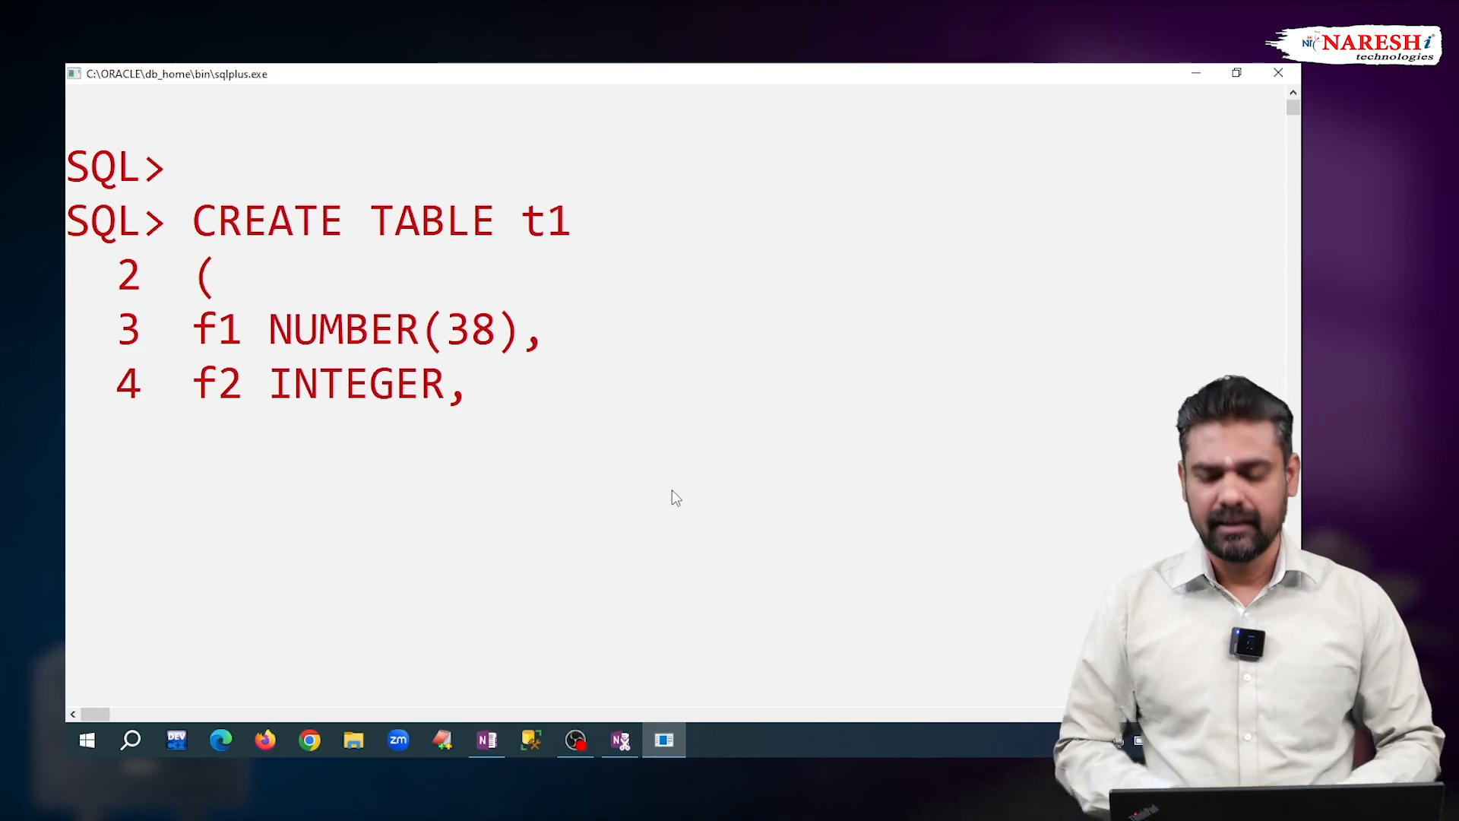
pyautogui.write('f3')
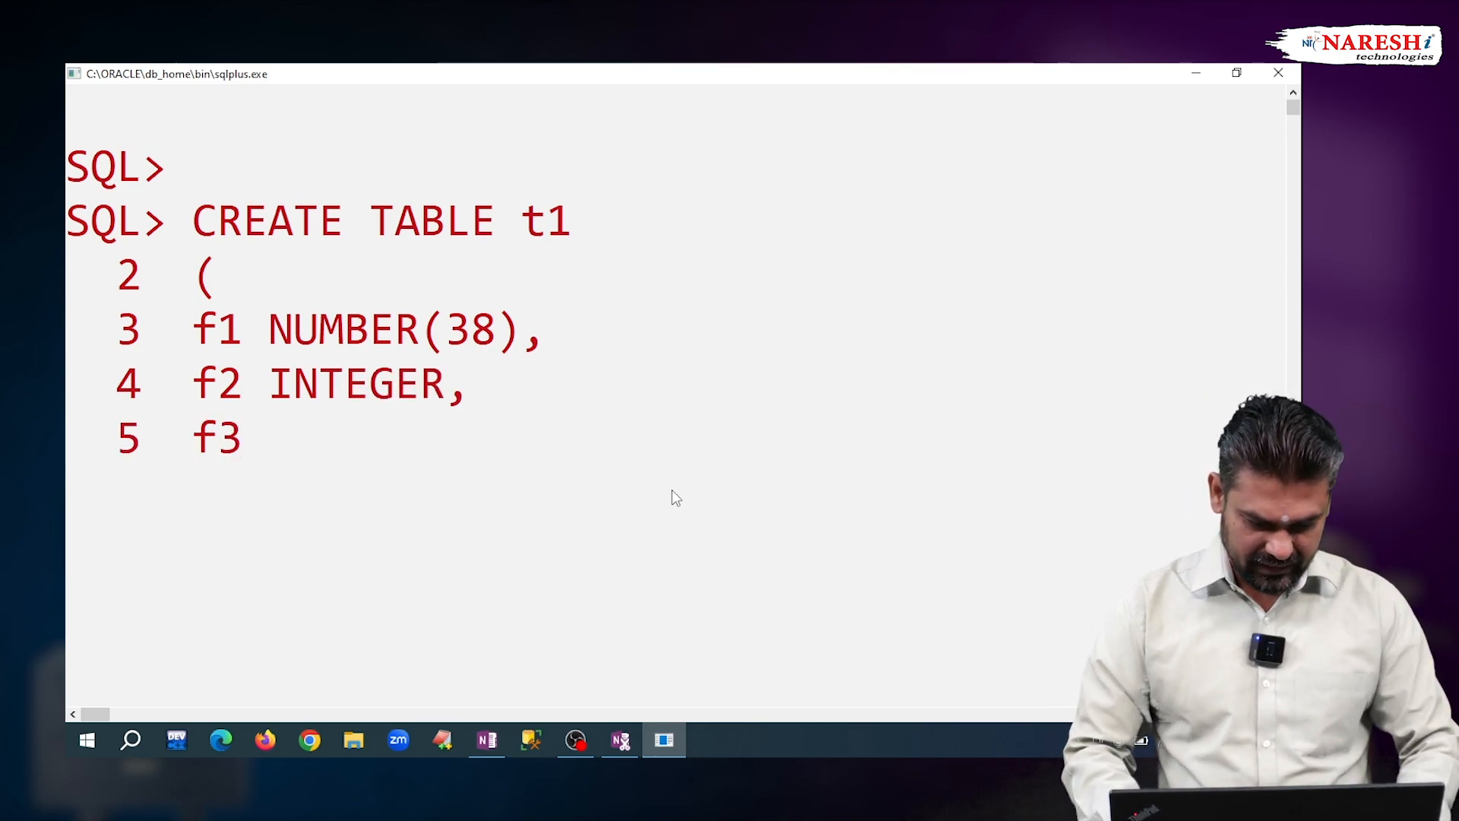
pyautogui.write('INT')
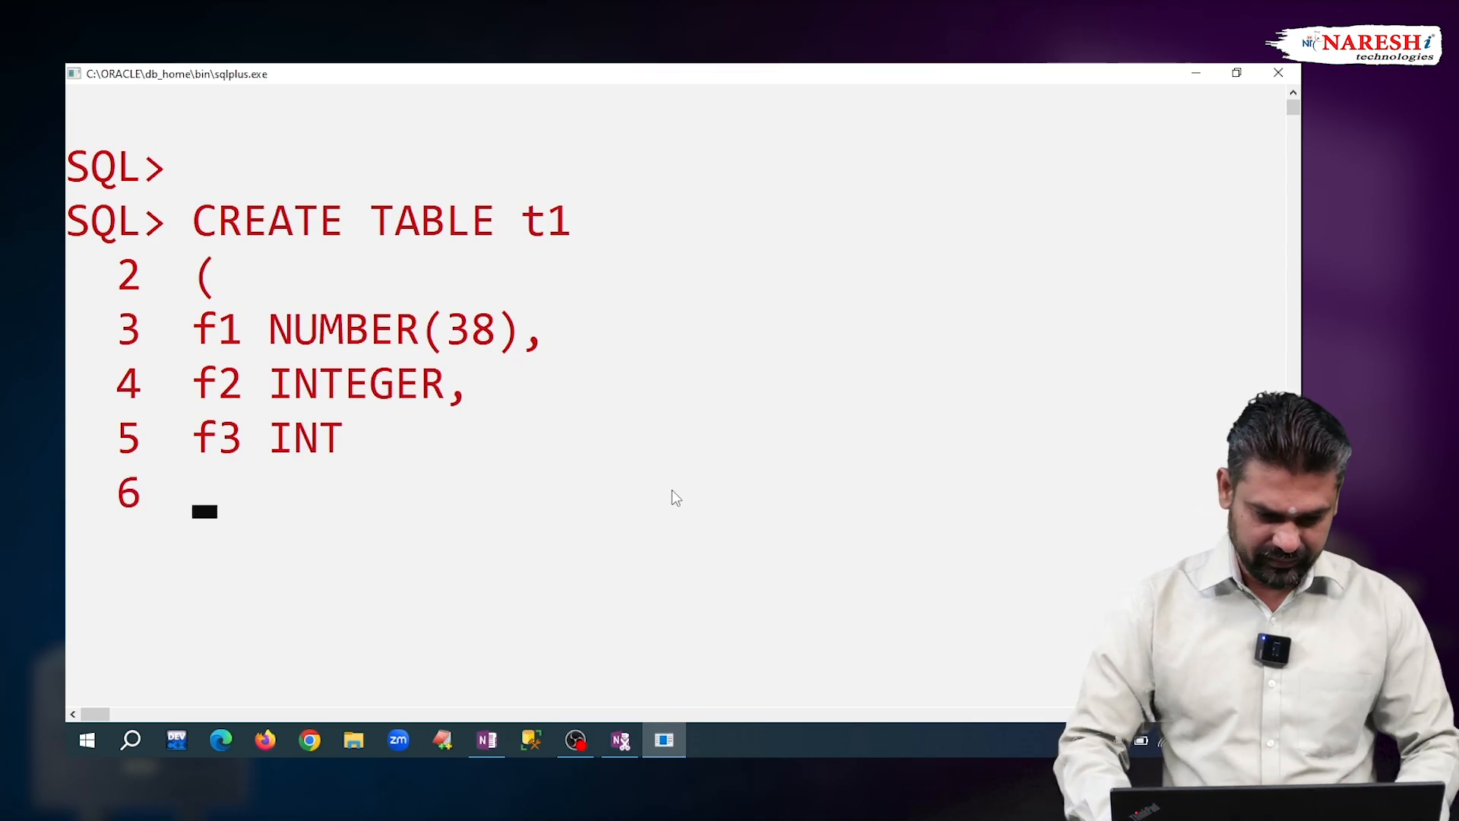
pyautogui.write(');')
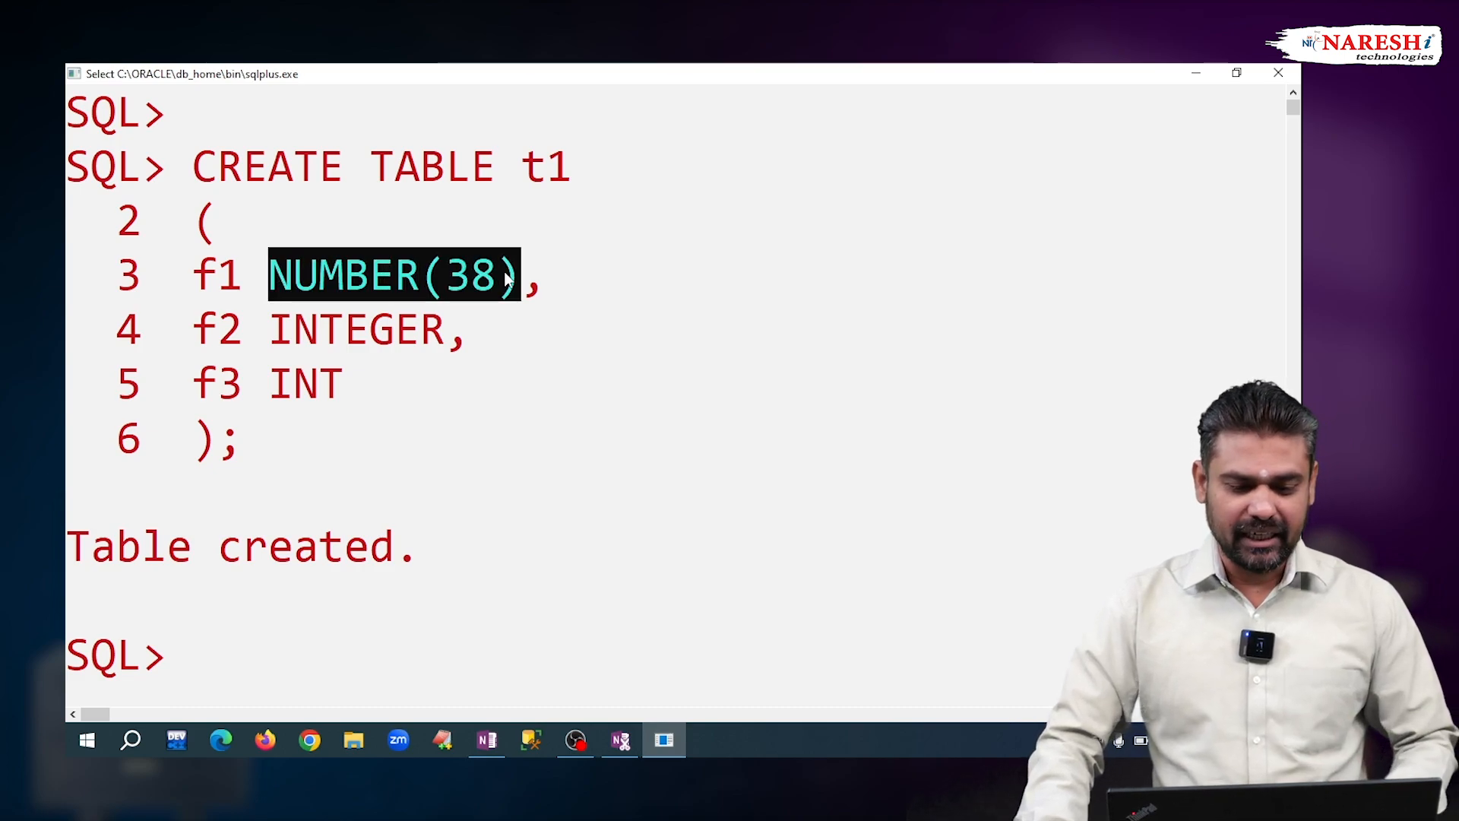
pyautogui.moveTo(521, 274); pyautogui.dragTo(549, 365)
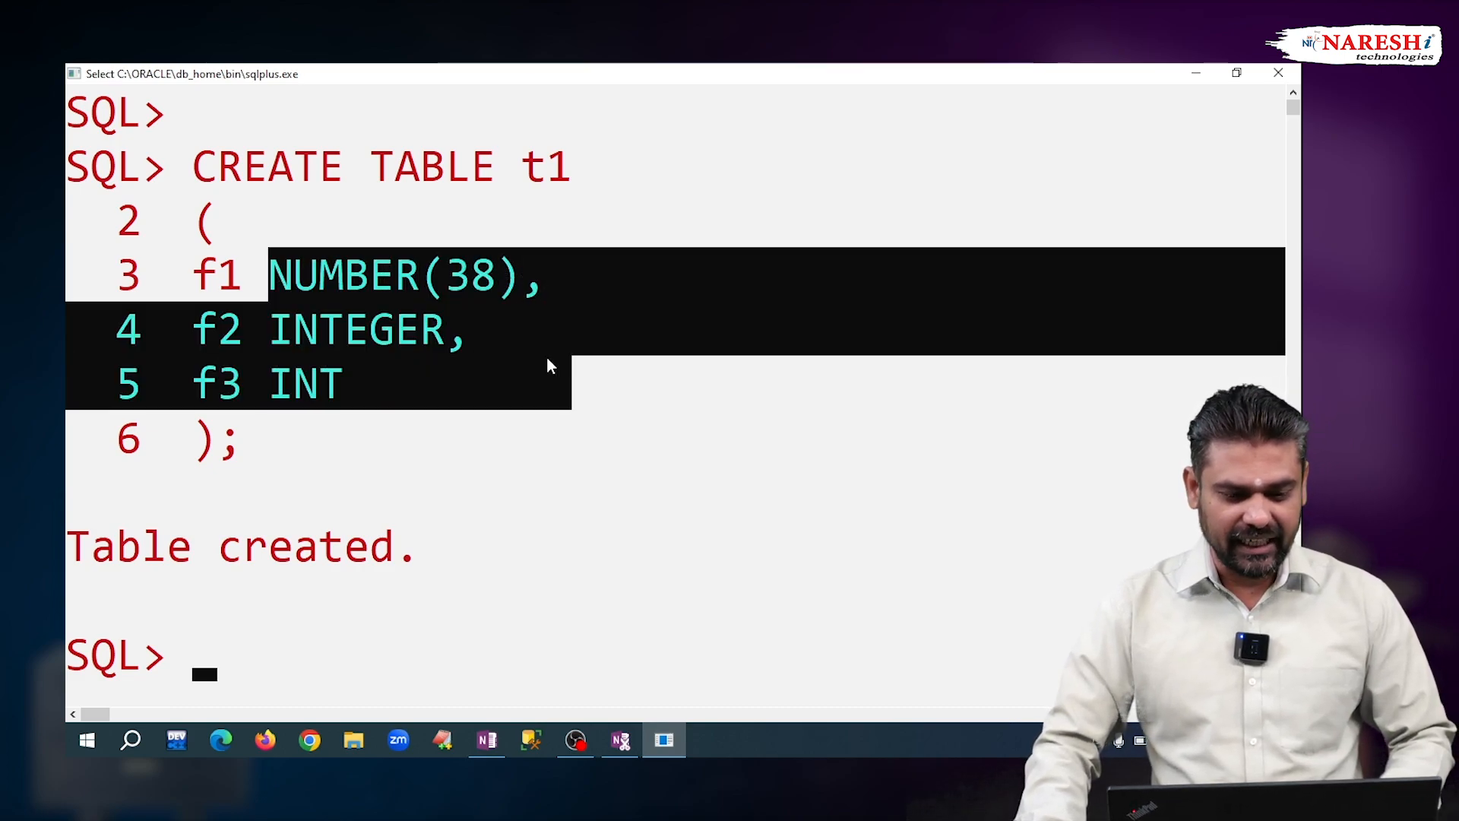
pyautogui.moveTo(511, 395)
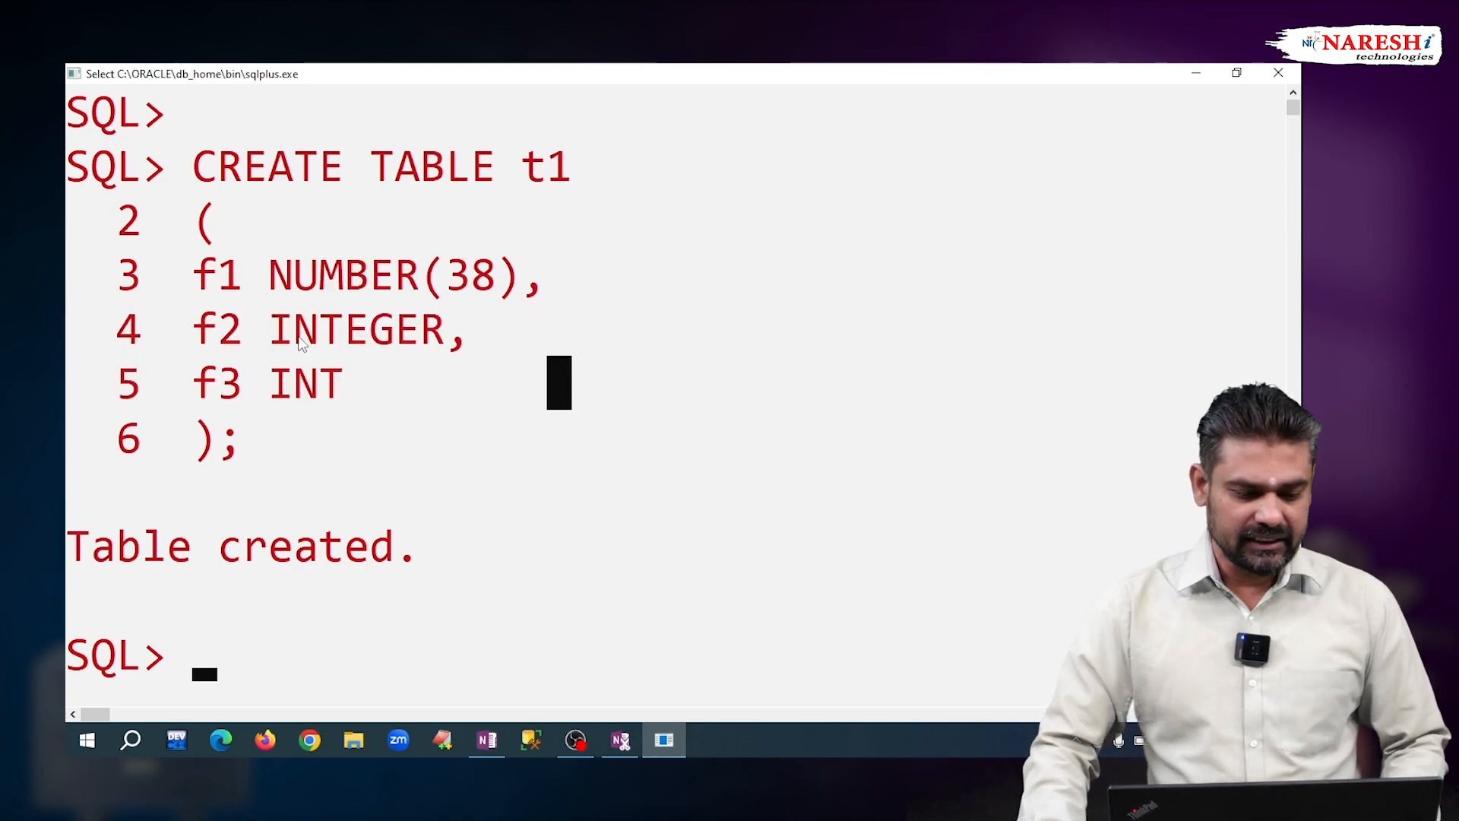
pyautogui.doubleClick(304, 383)
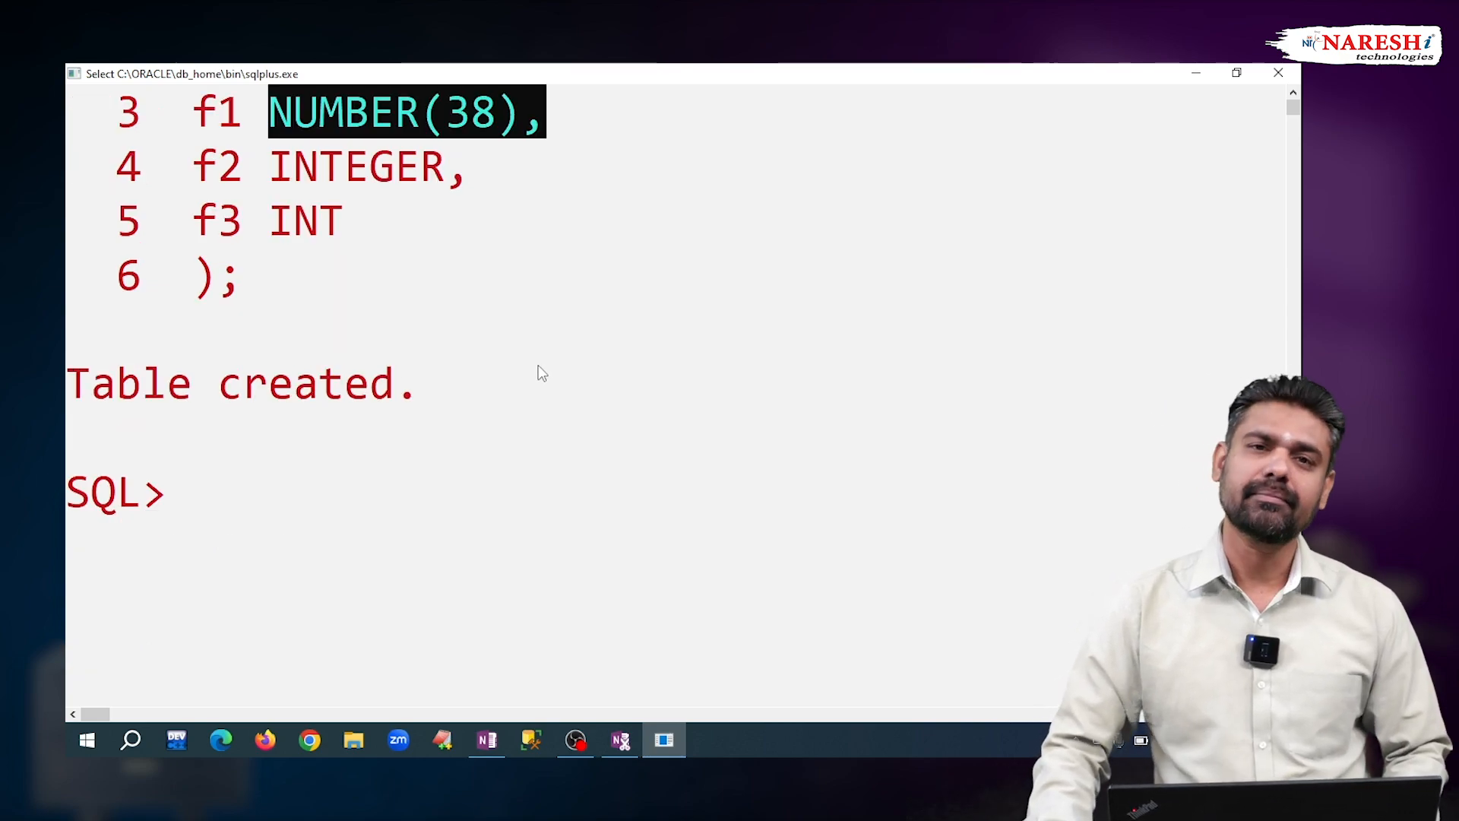
pyautogui.scroll(-3)
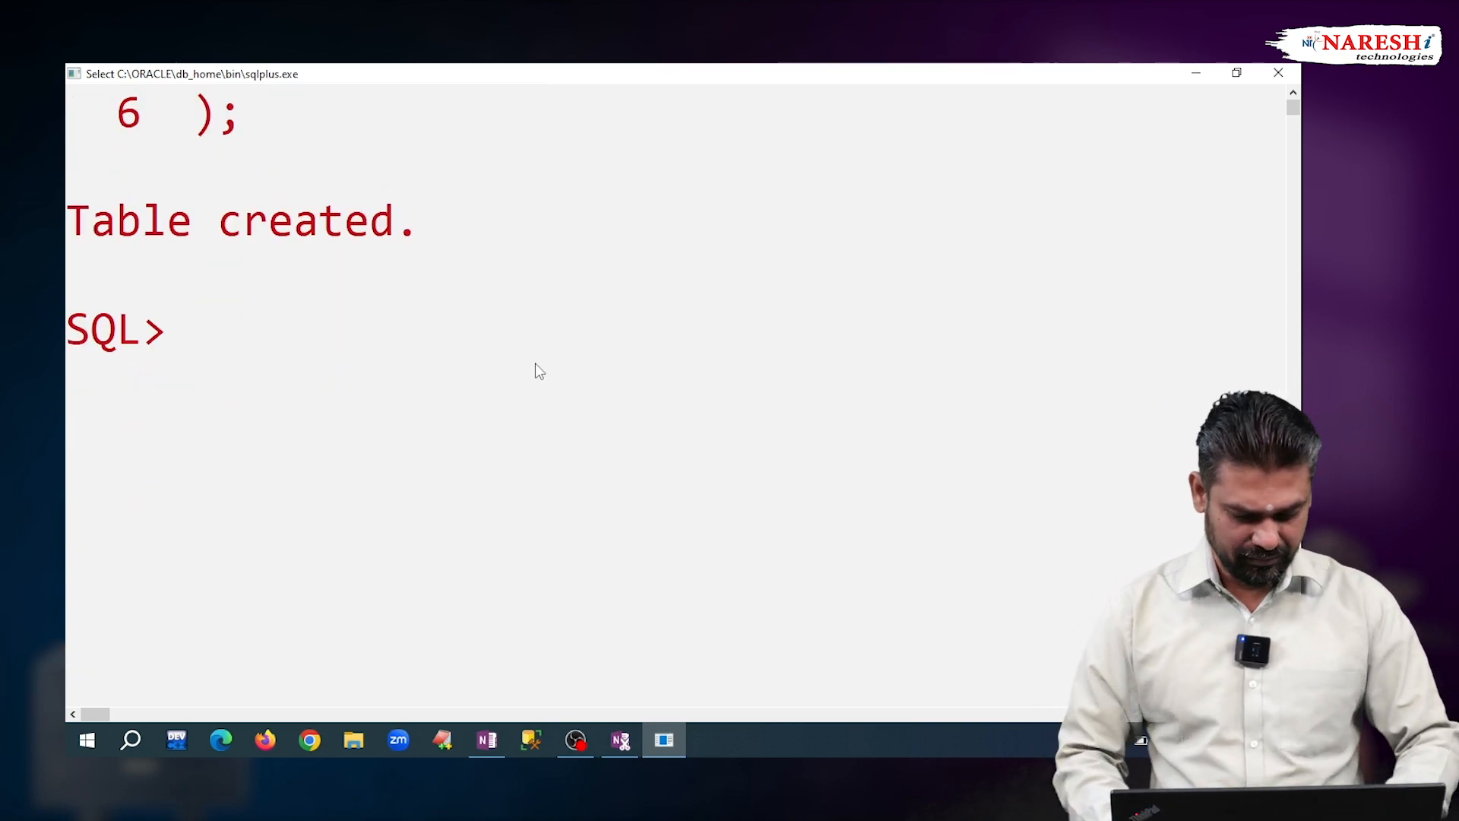
# Describe table t1 with DESC t1.
pyautogui.write('DESC')
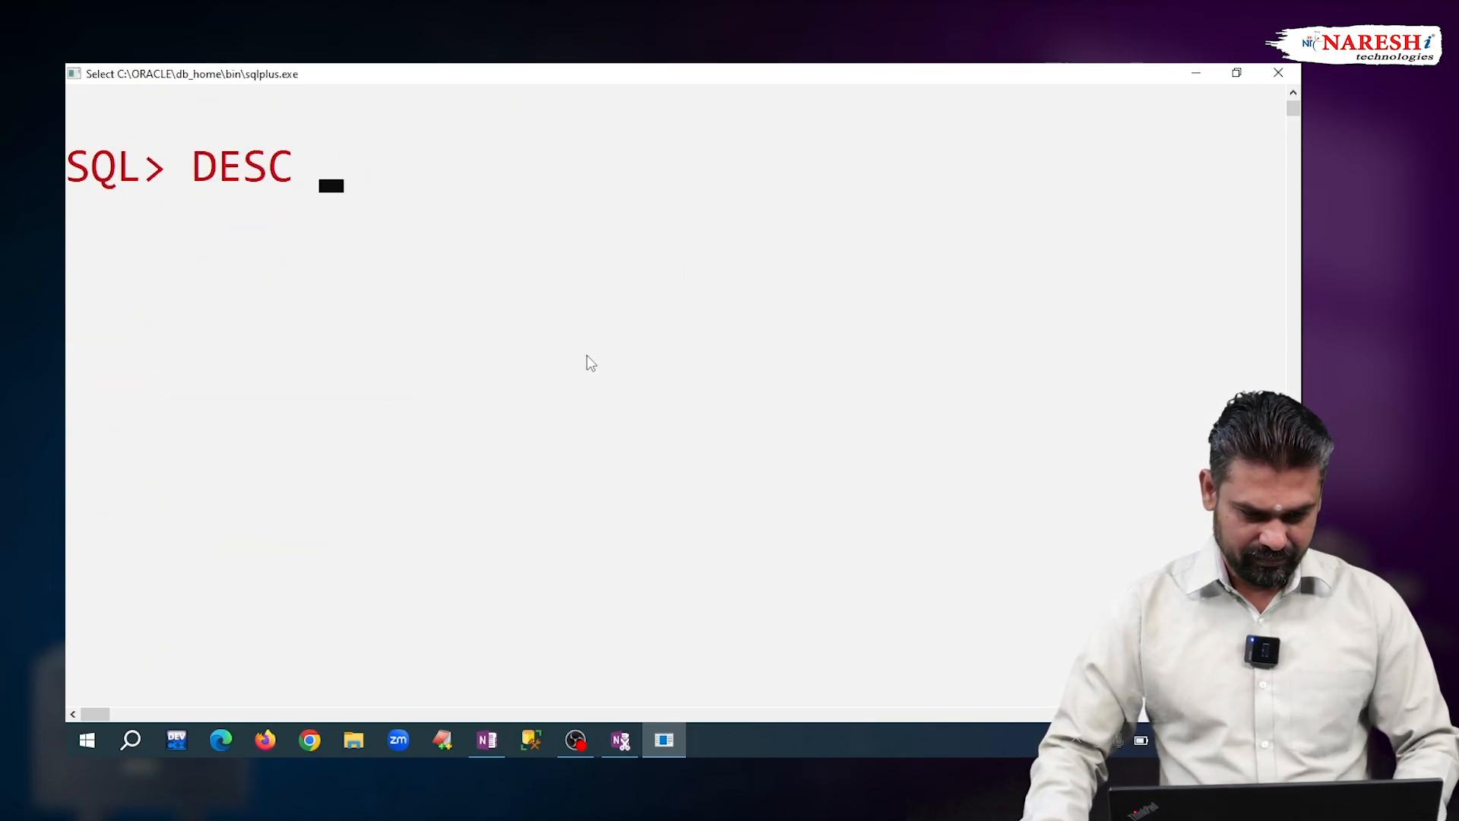
pyautogui.write('t1')
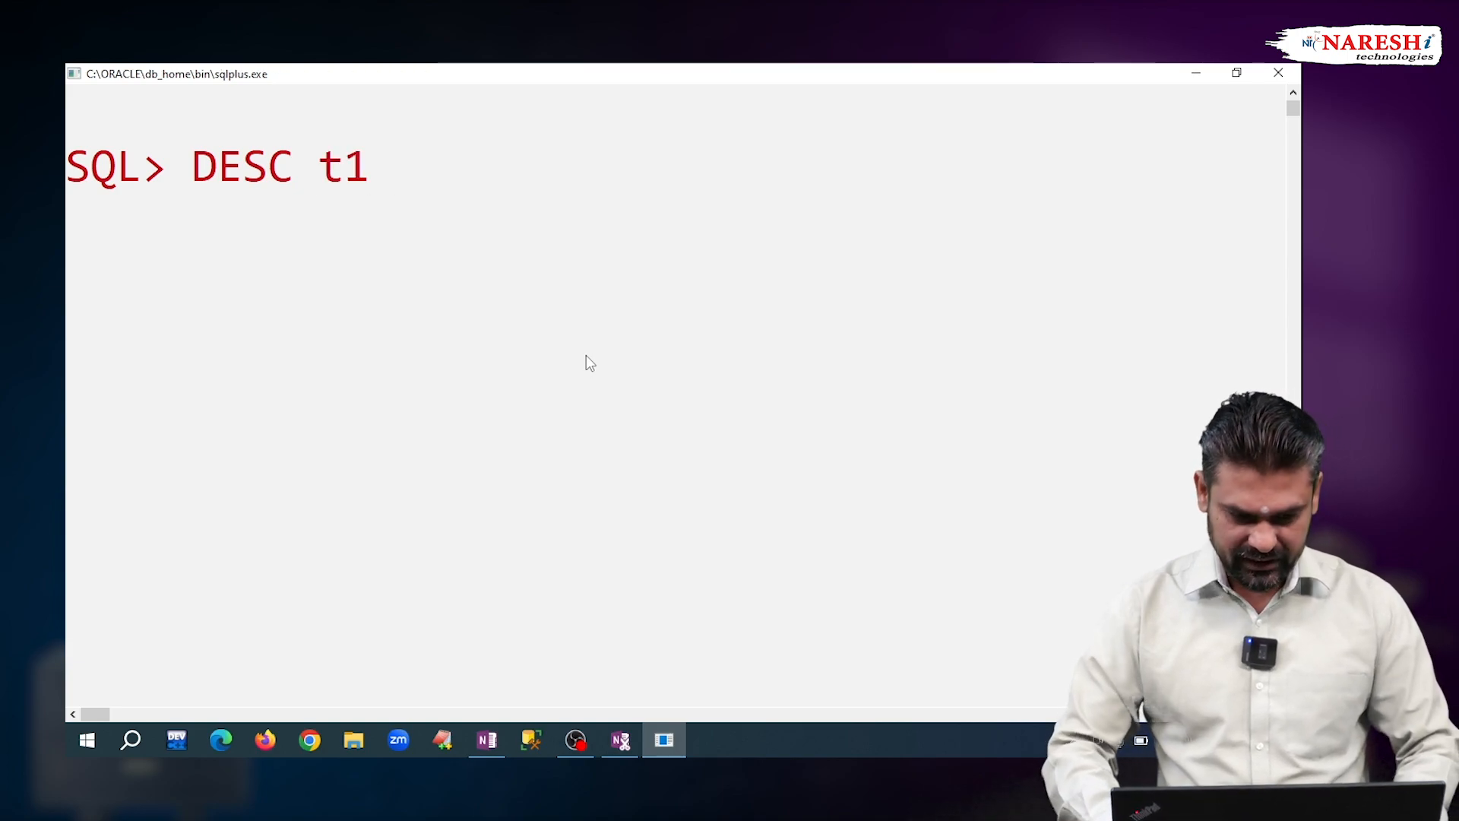
pyautogui.press('Return')
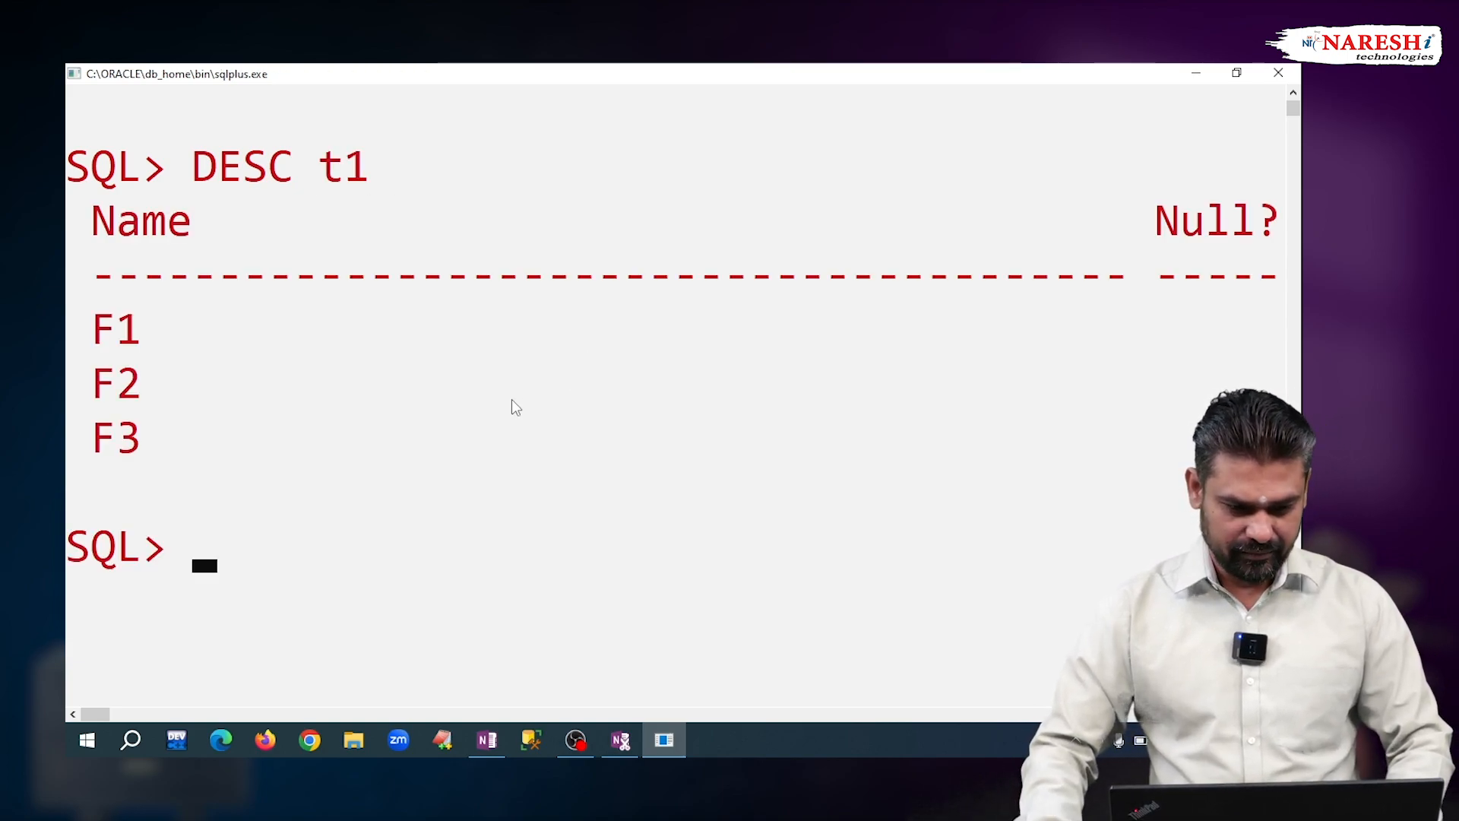
# Set the line width to 30 with 'set lines 30' and rerun the description.
pyautogui.write('set l')
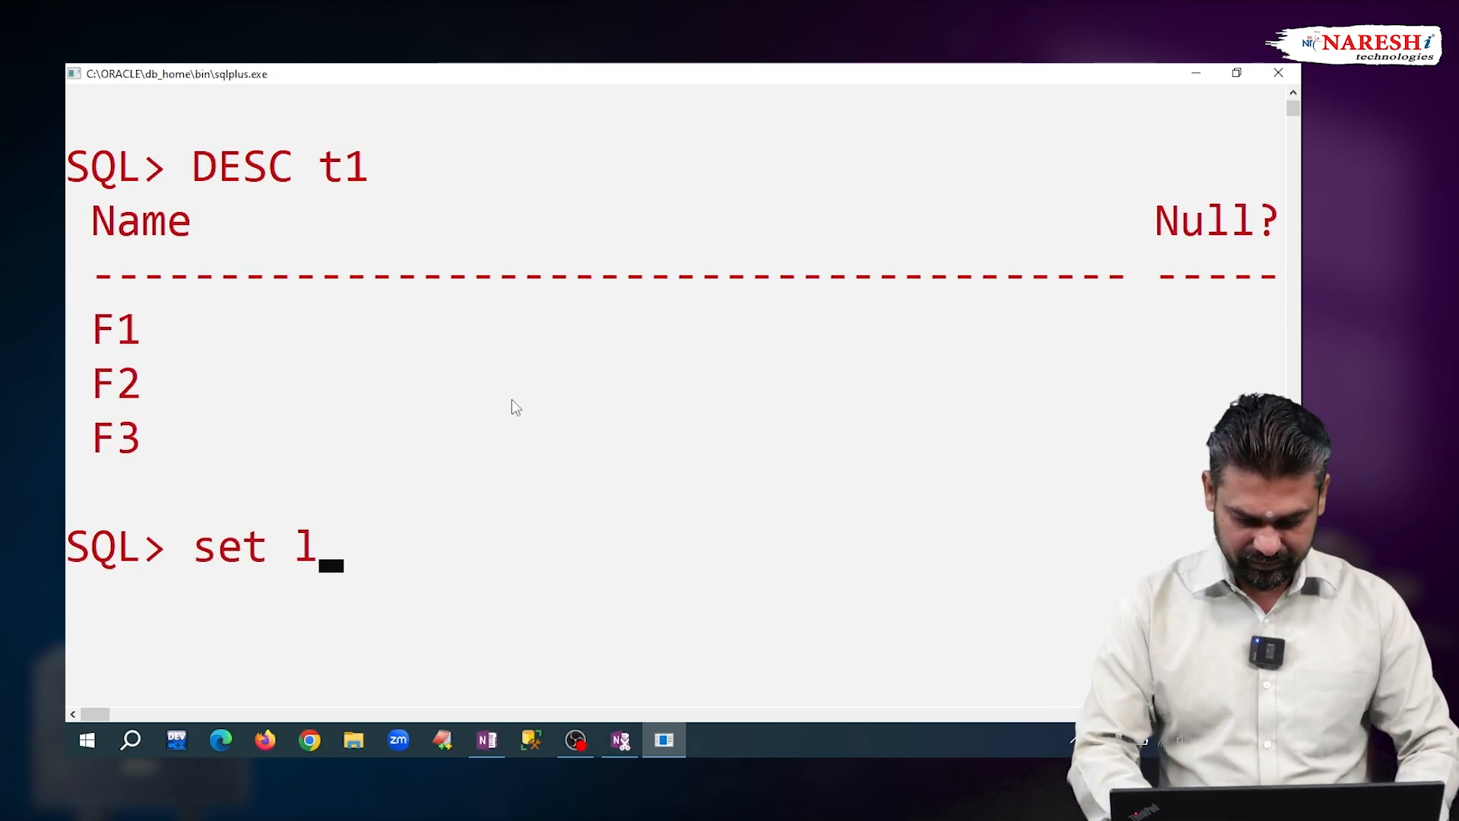
pyautogui.write('ines 30')
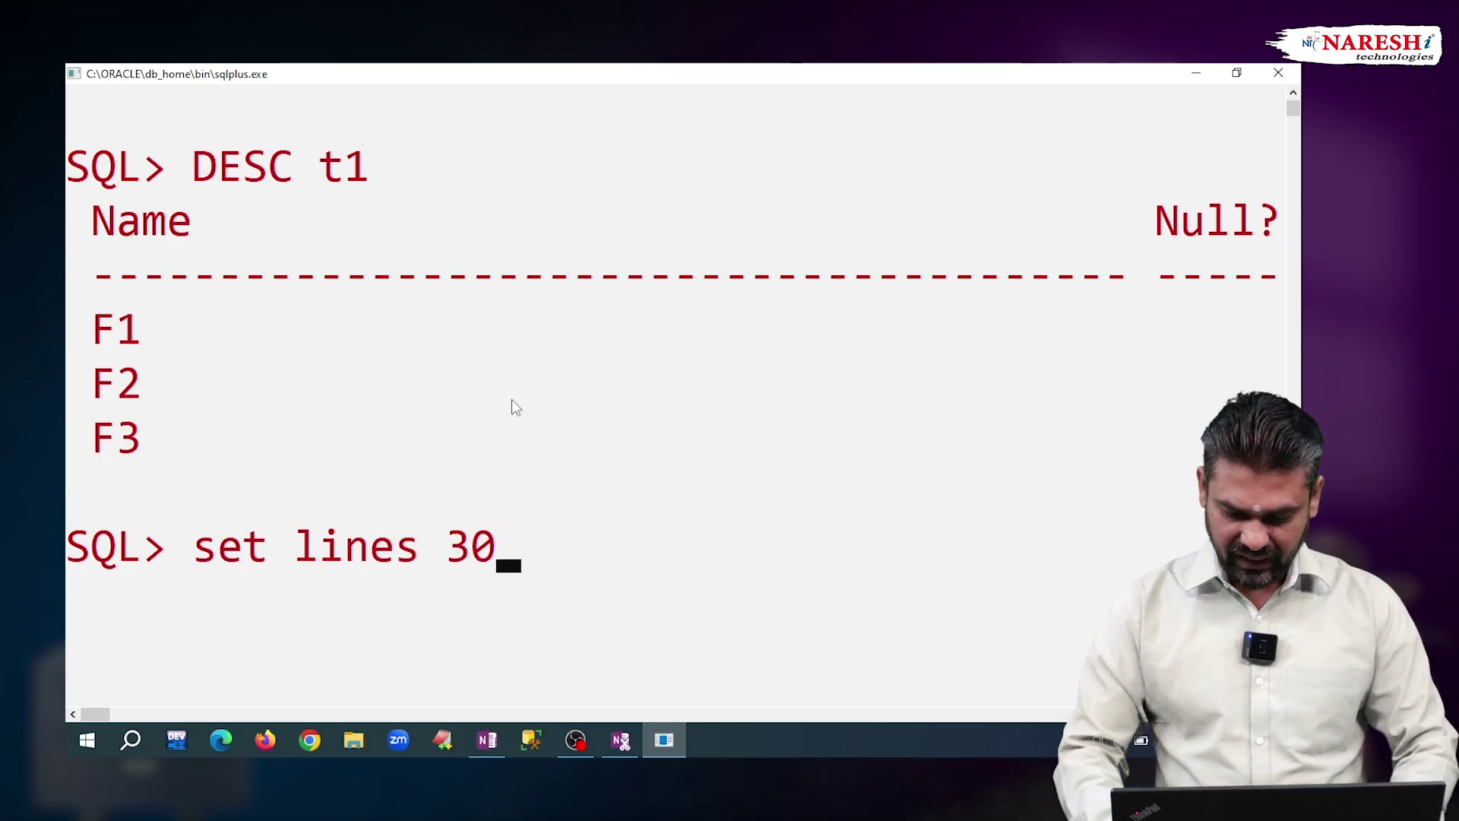
pyautogui.press('Return')
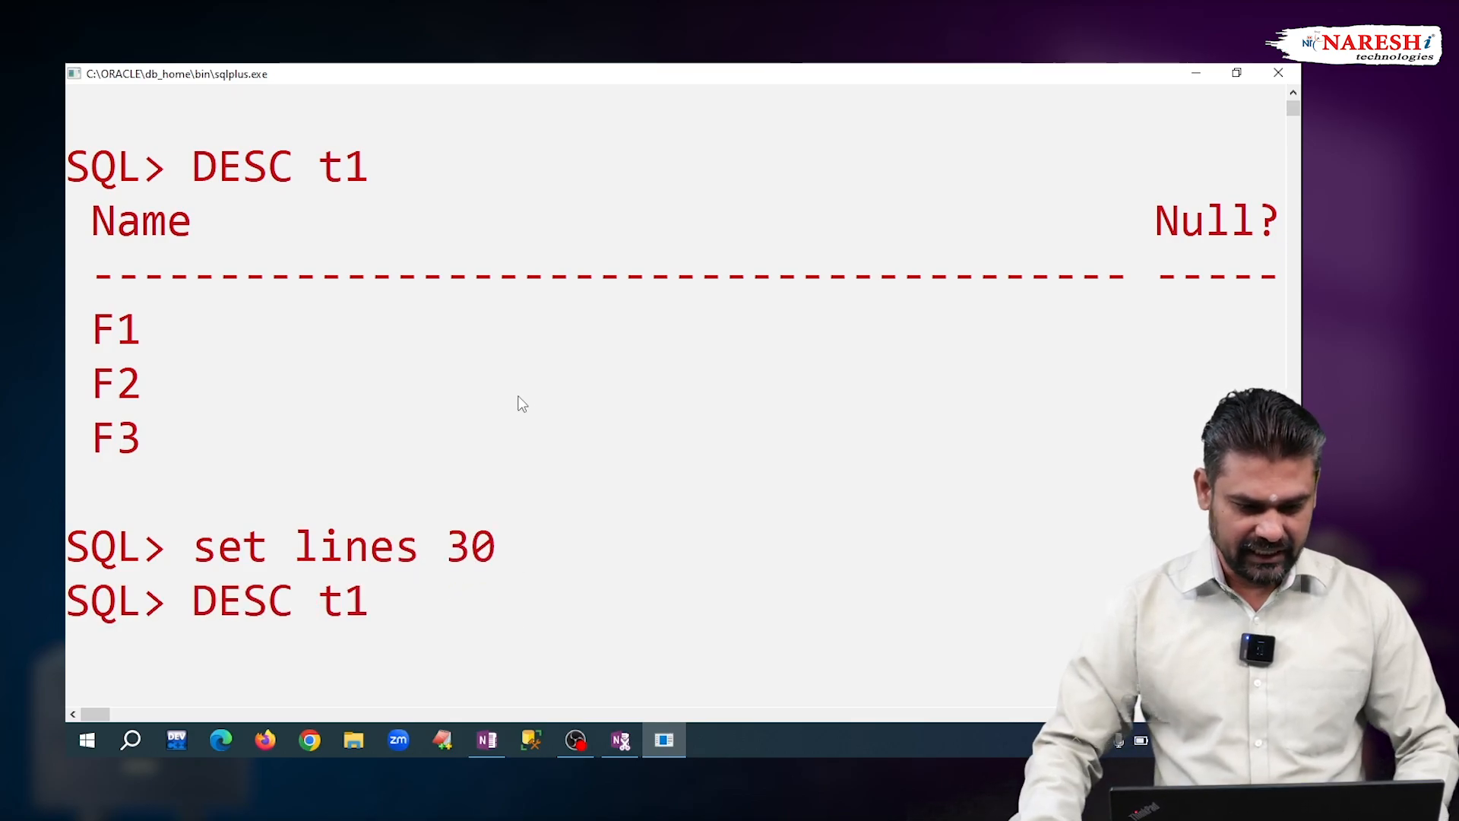
pyautogui.press('Return')
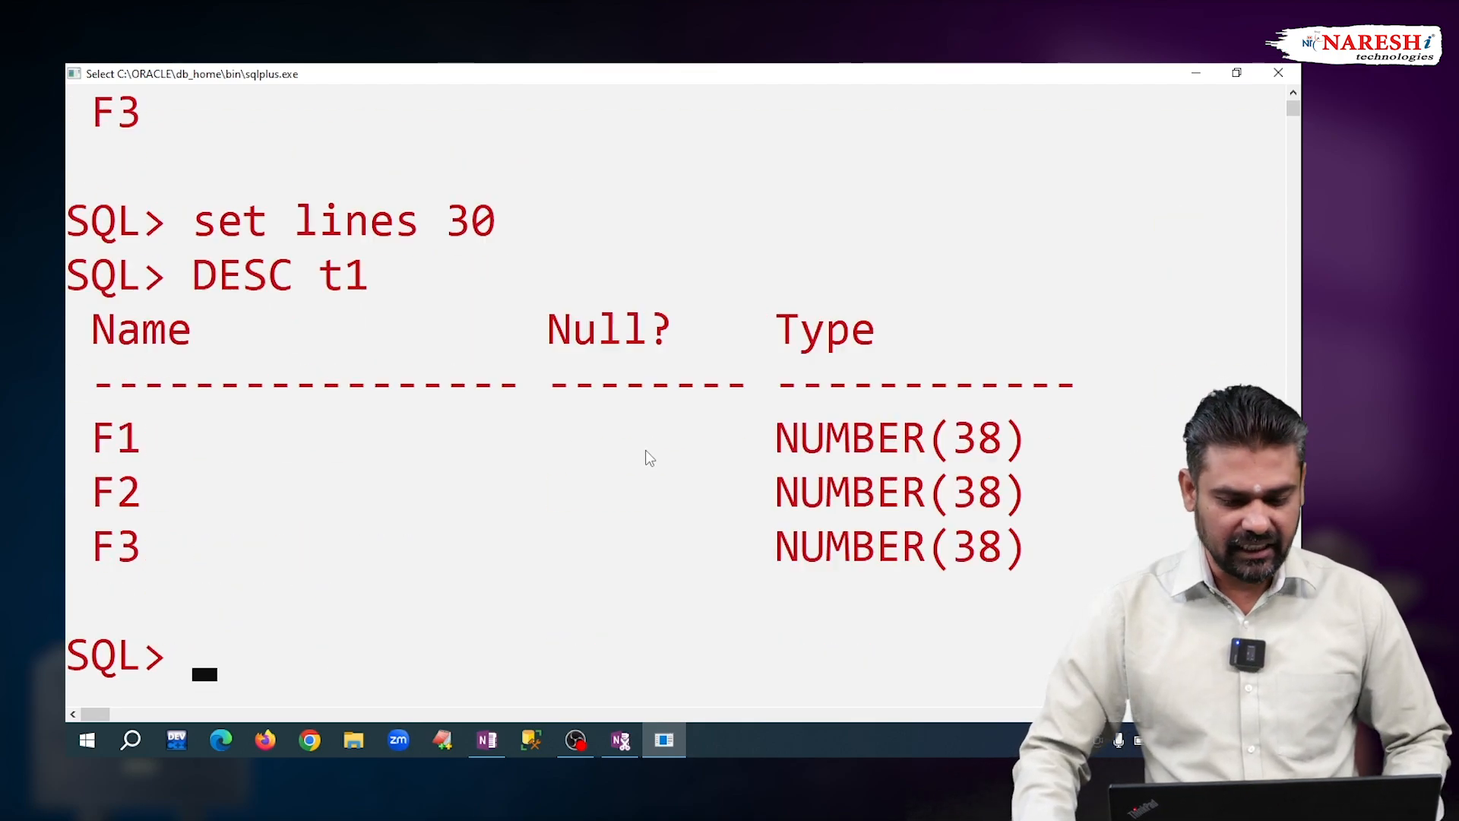
# Highlight the NUMBER(38) type shown for column F3 in the DESC output.
pyautogui.doubleClick(897, 492)
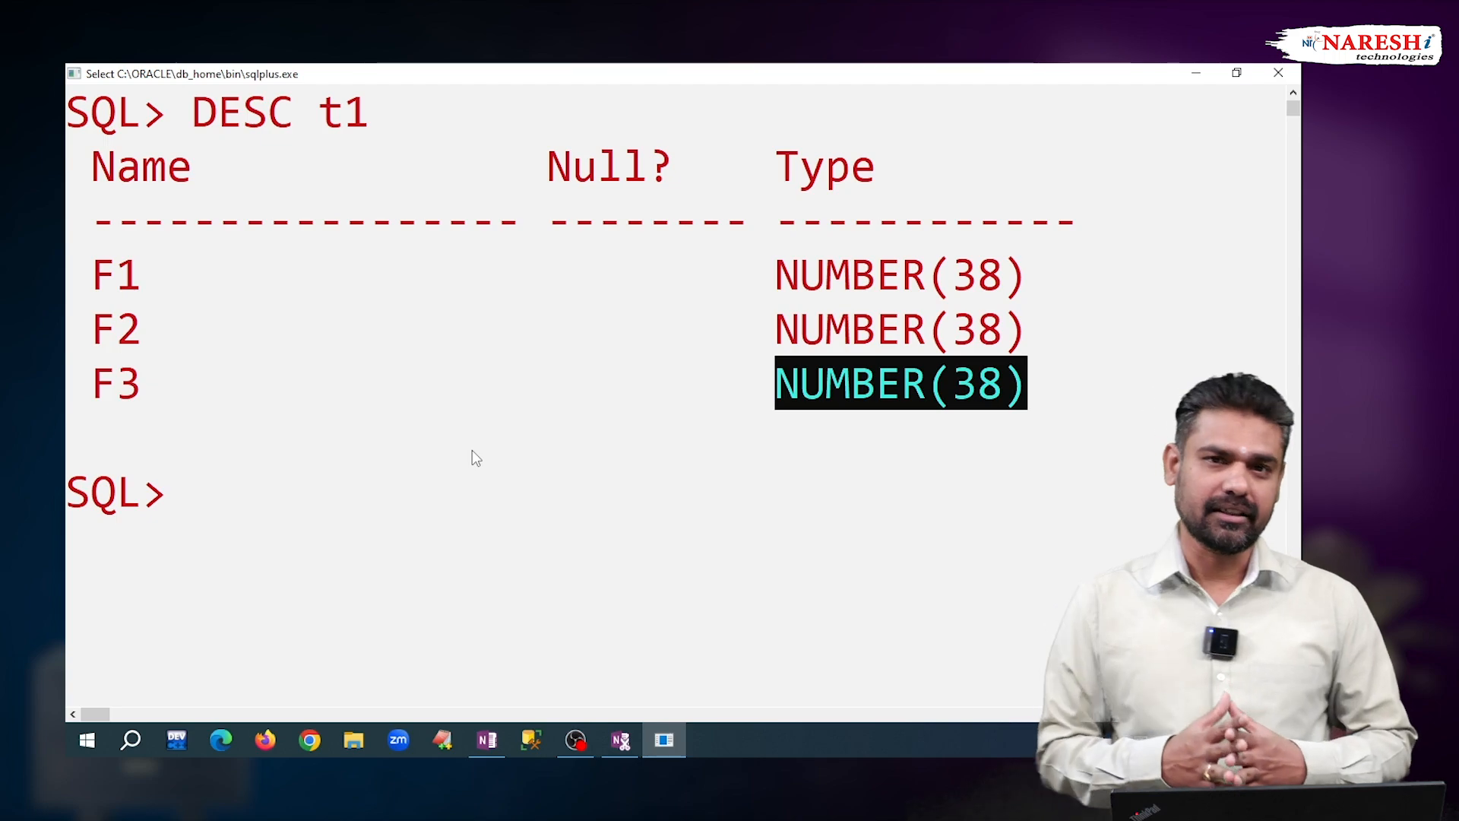
pyautogui.click(205, 512)
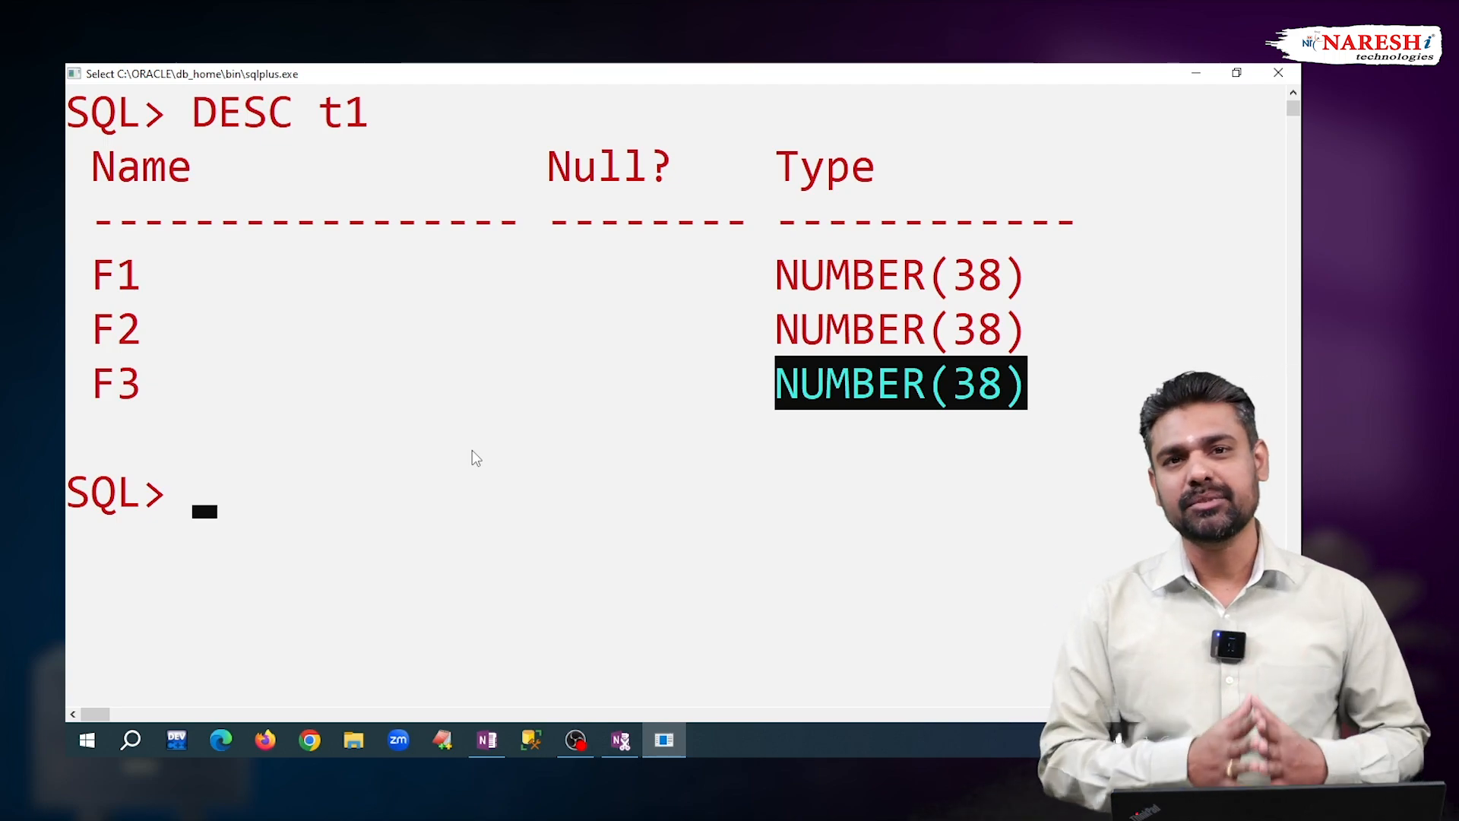